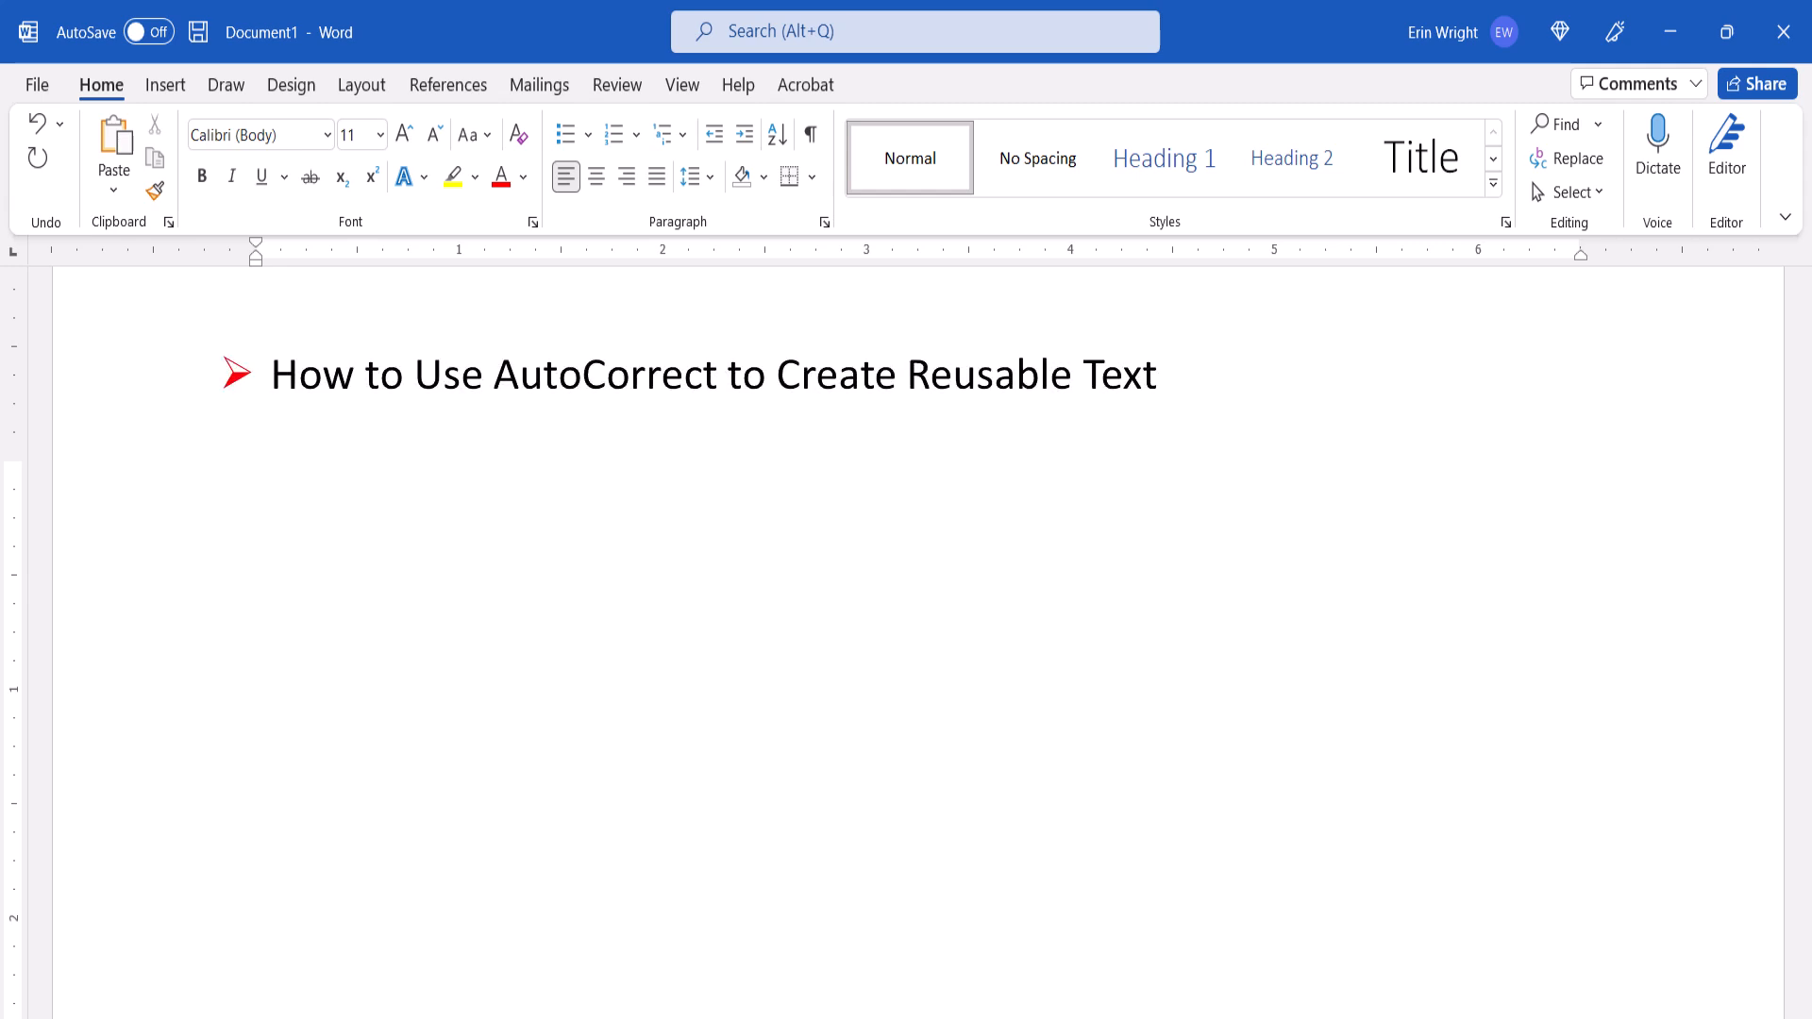
Type the heading 'How to Stop Using AutoCorrect Text' in the document
text(How to Stop Using AutoCorrect Text)
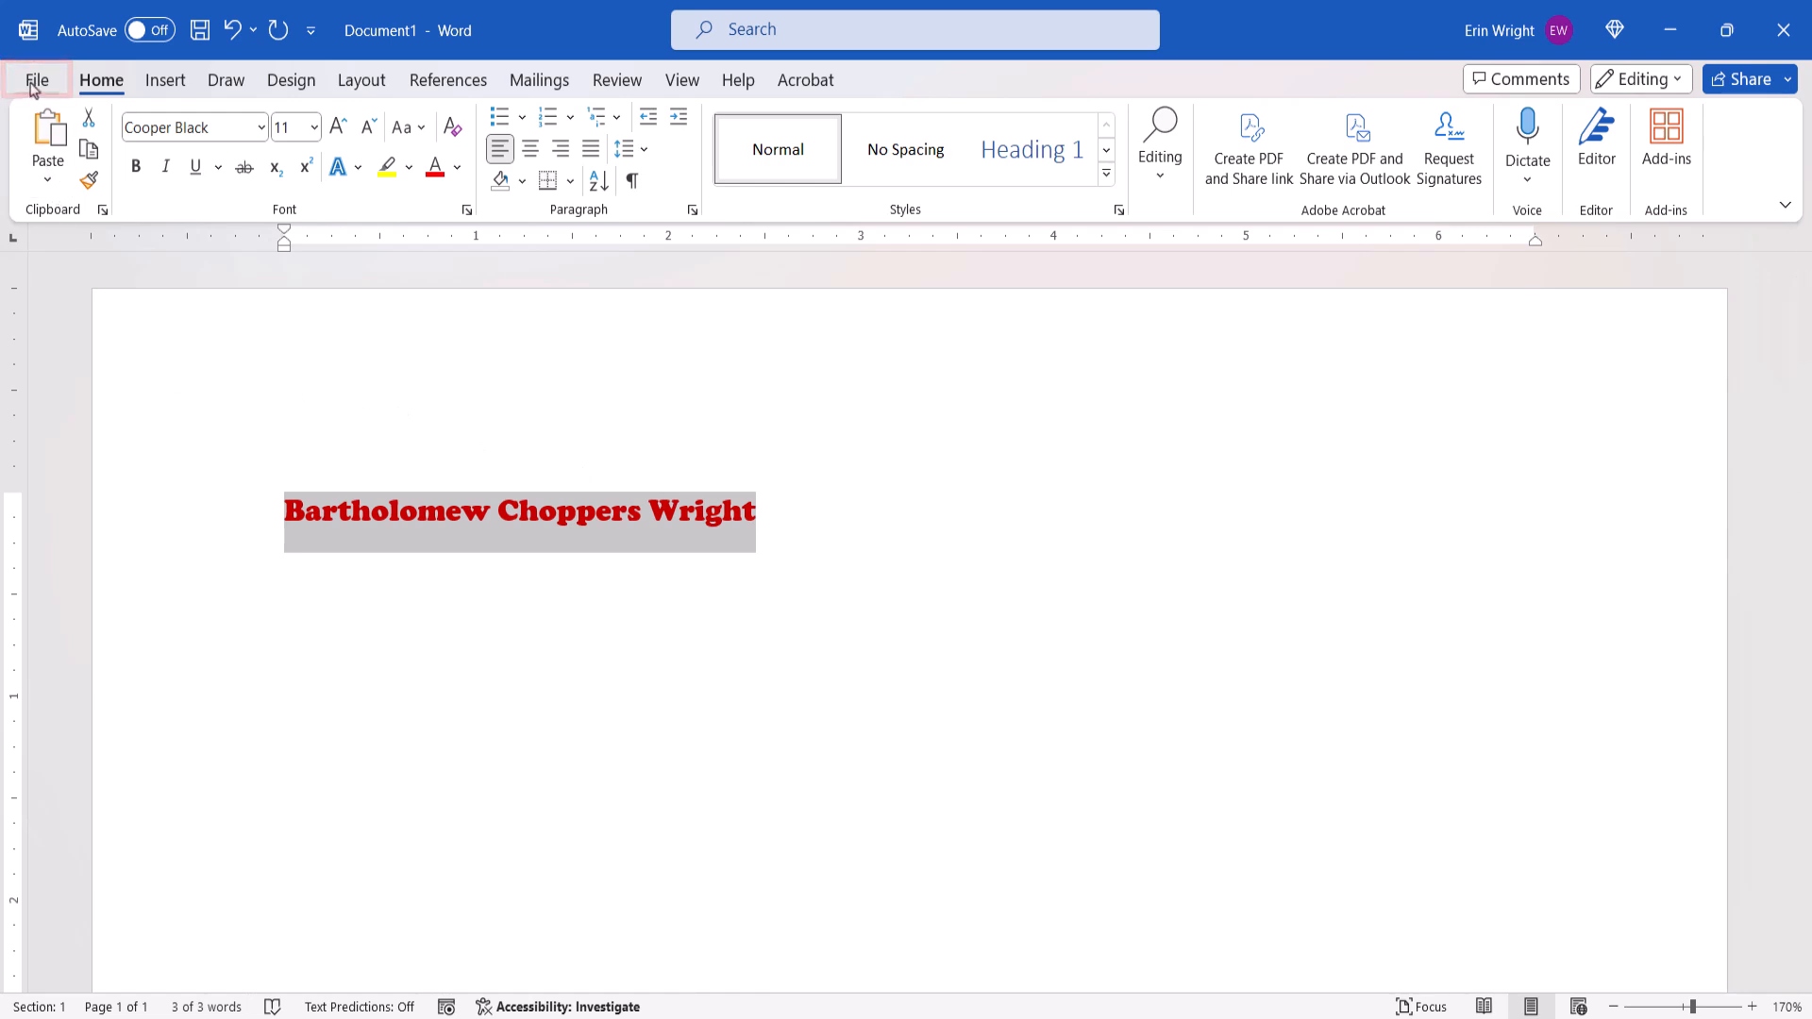
Open Word Options from the File view's More menu and show the Proofing page
click(30, 80)
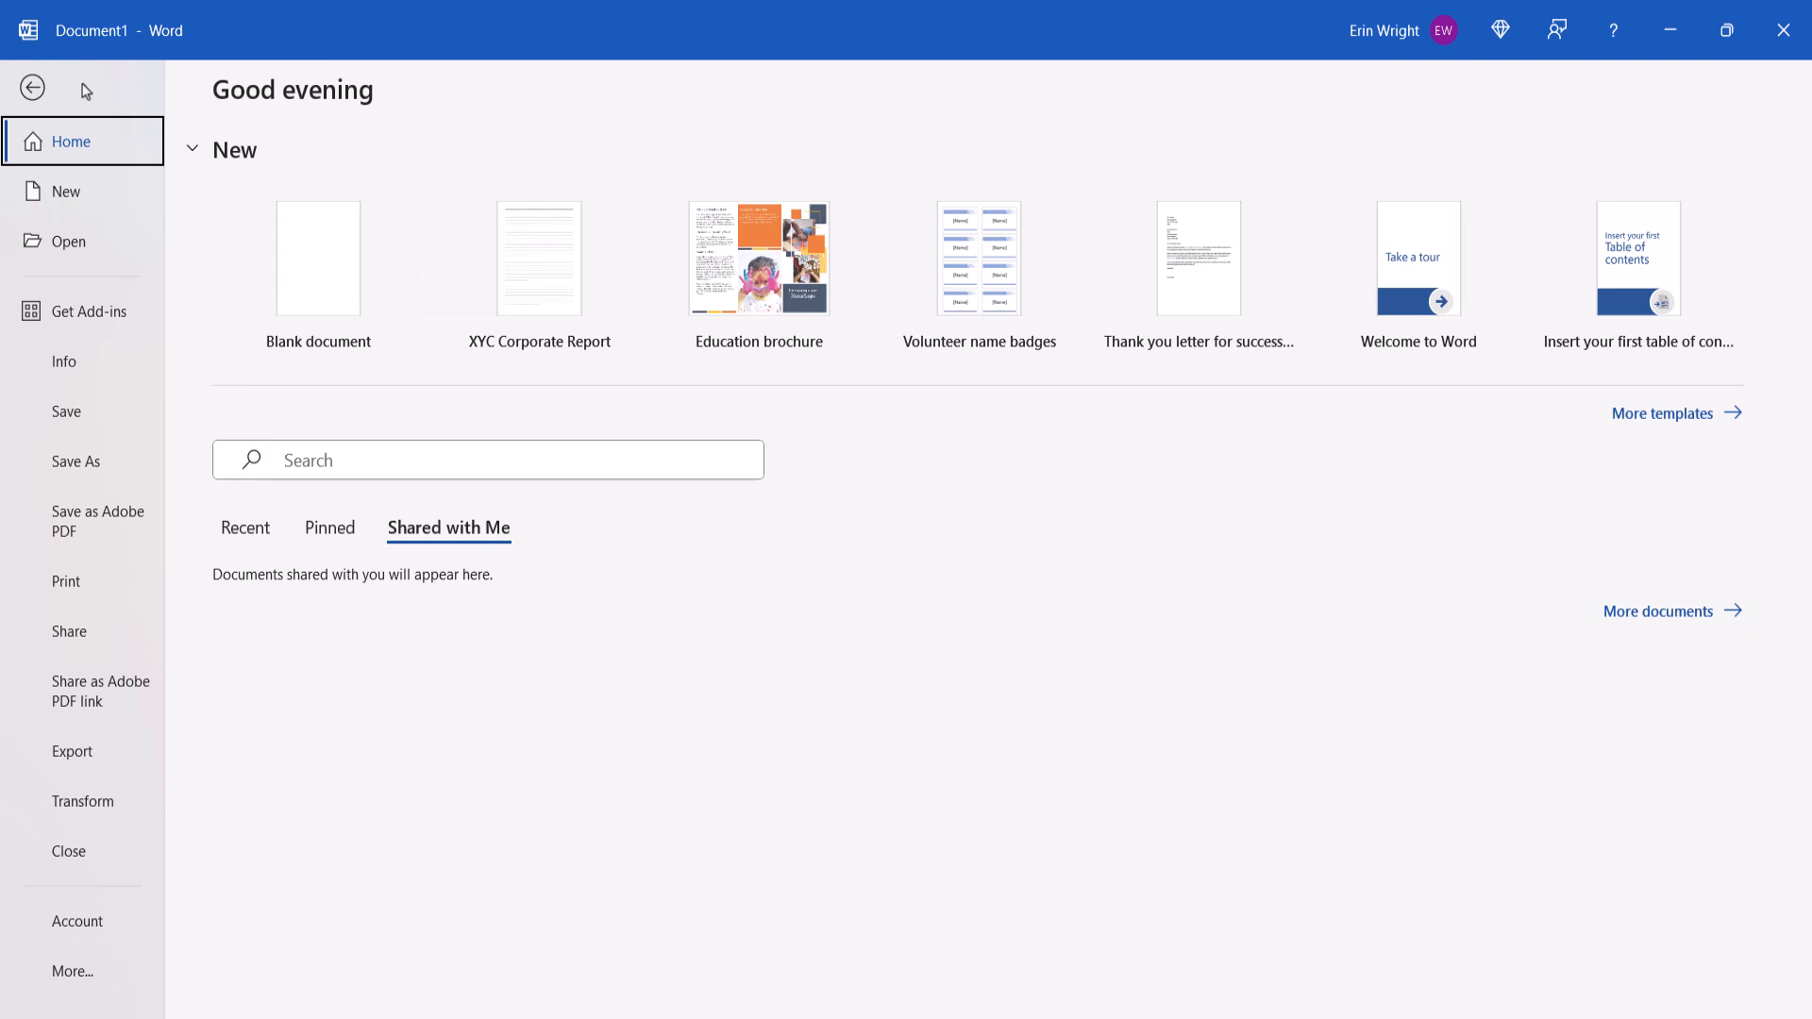
click(73, 972)
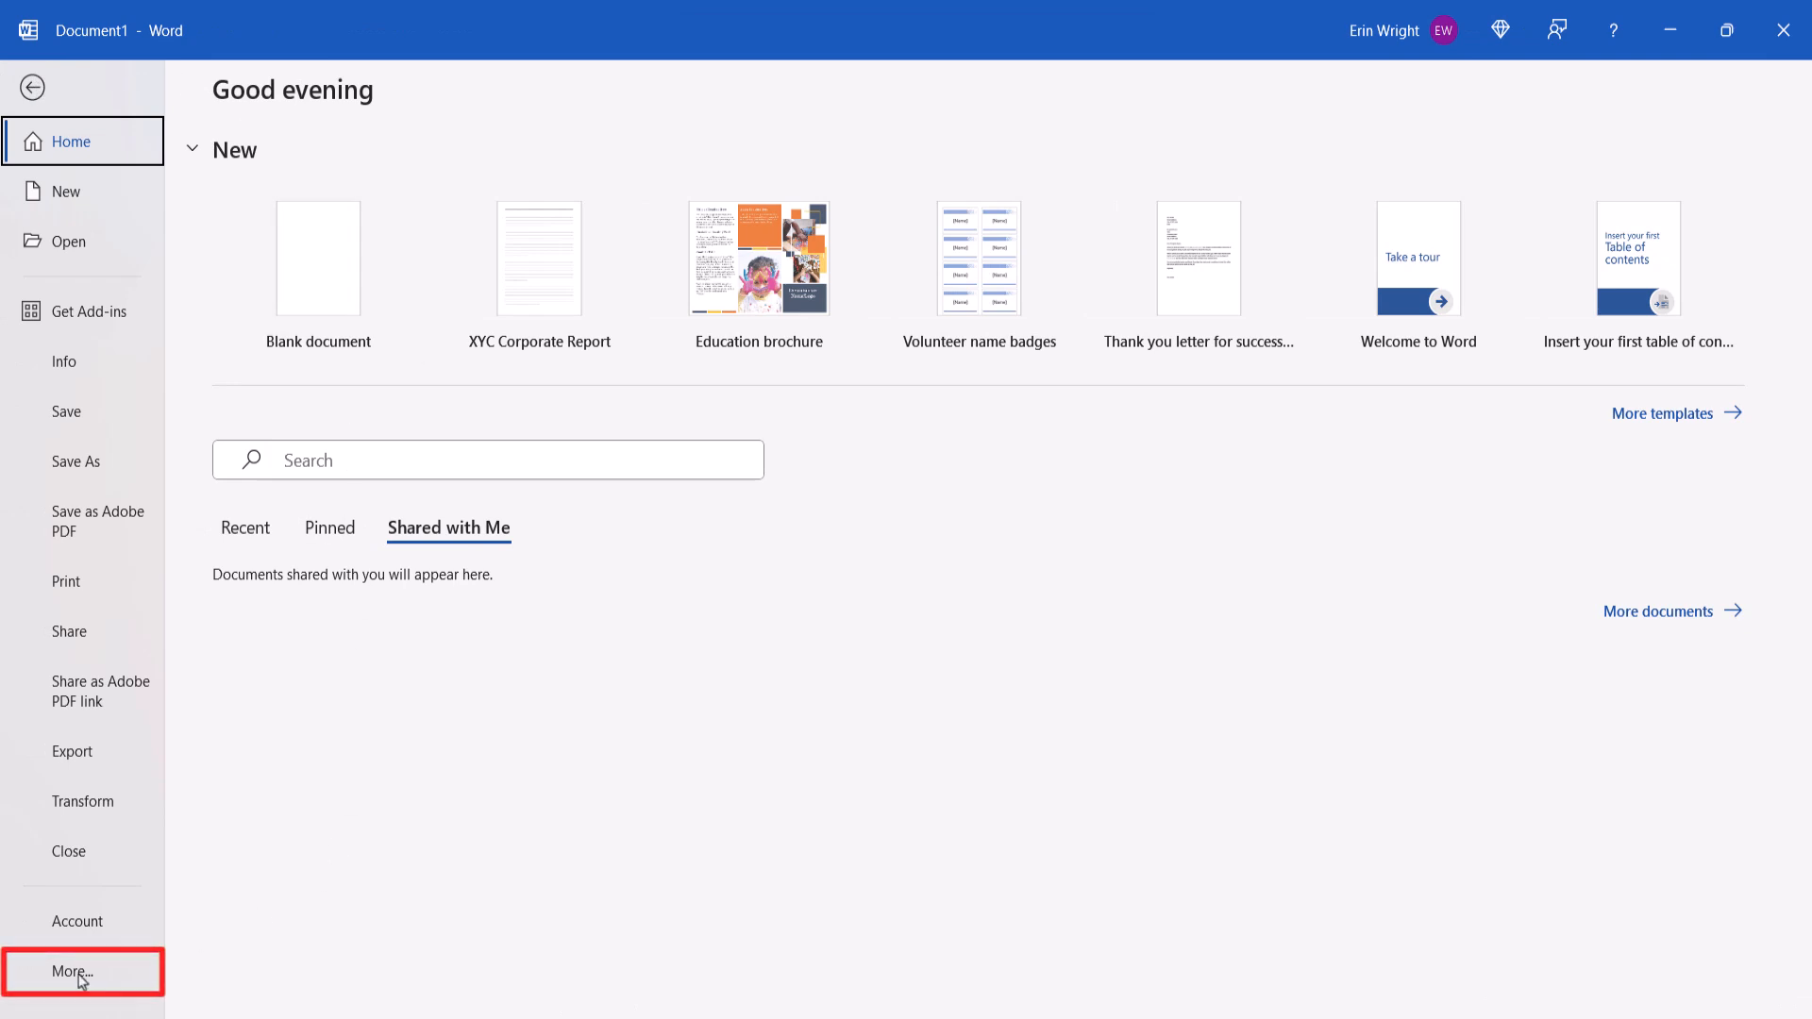
click(72, 972)
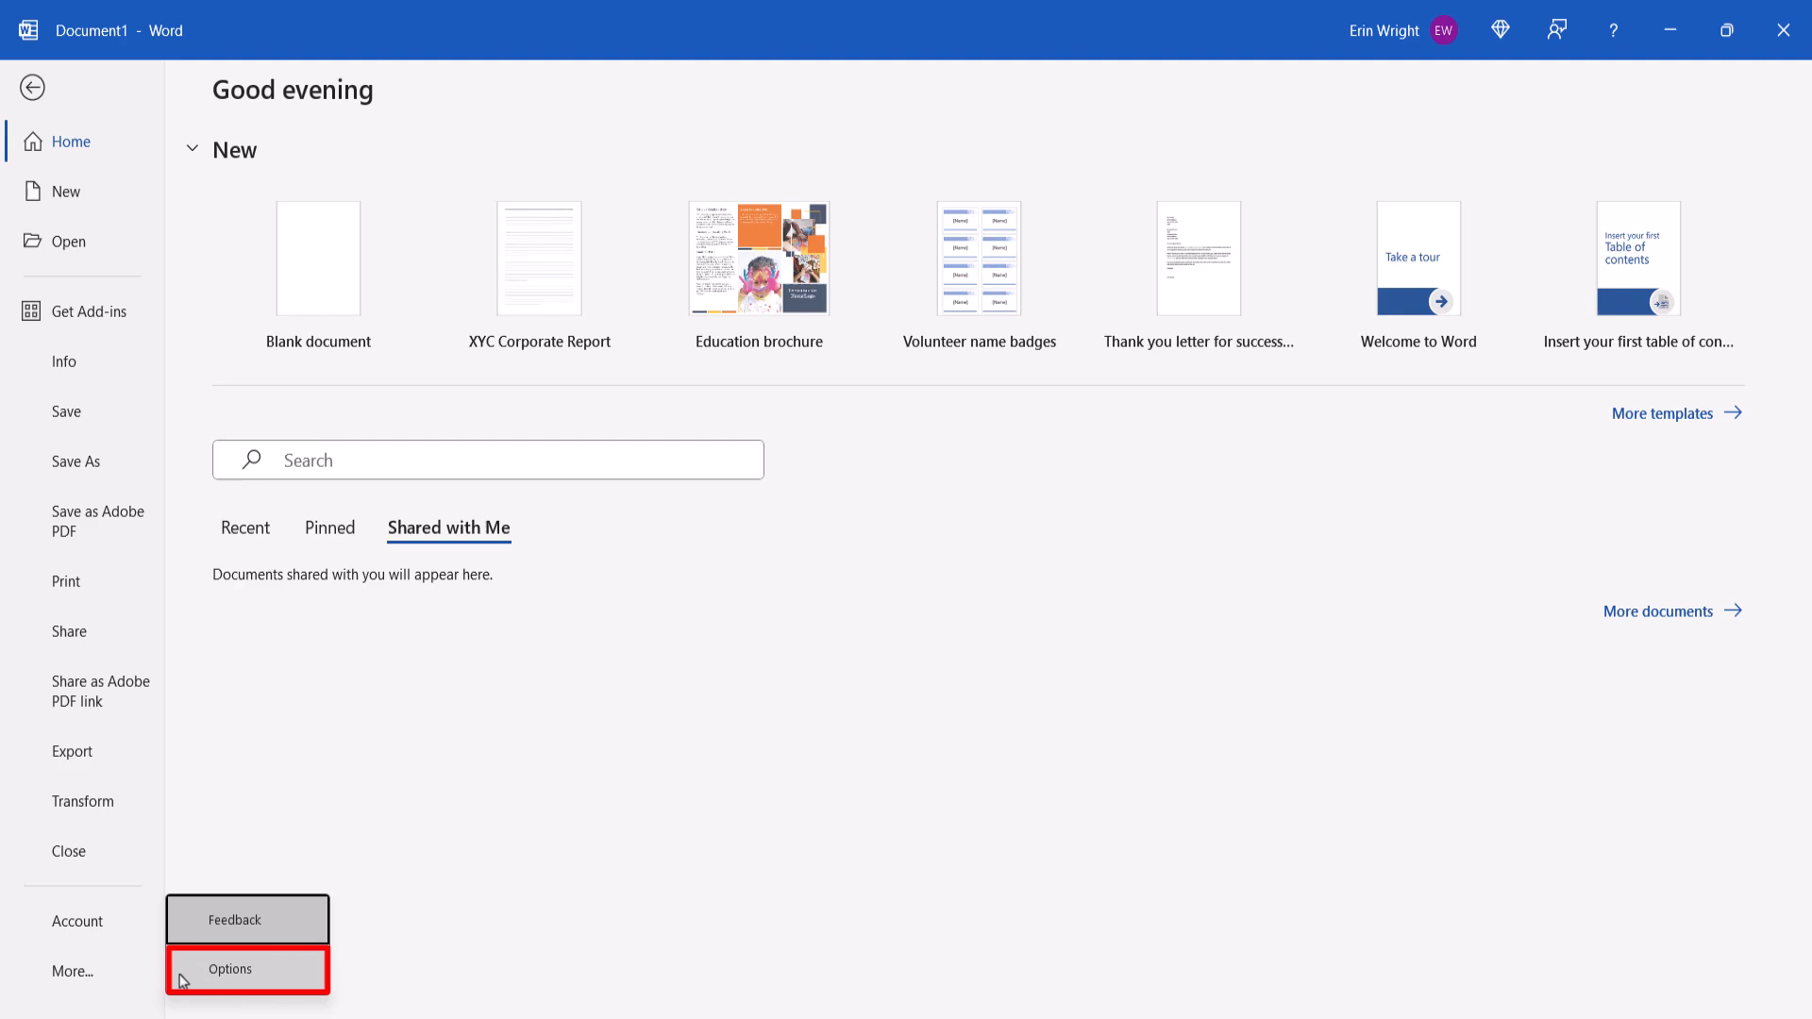
click(230, 969)
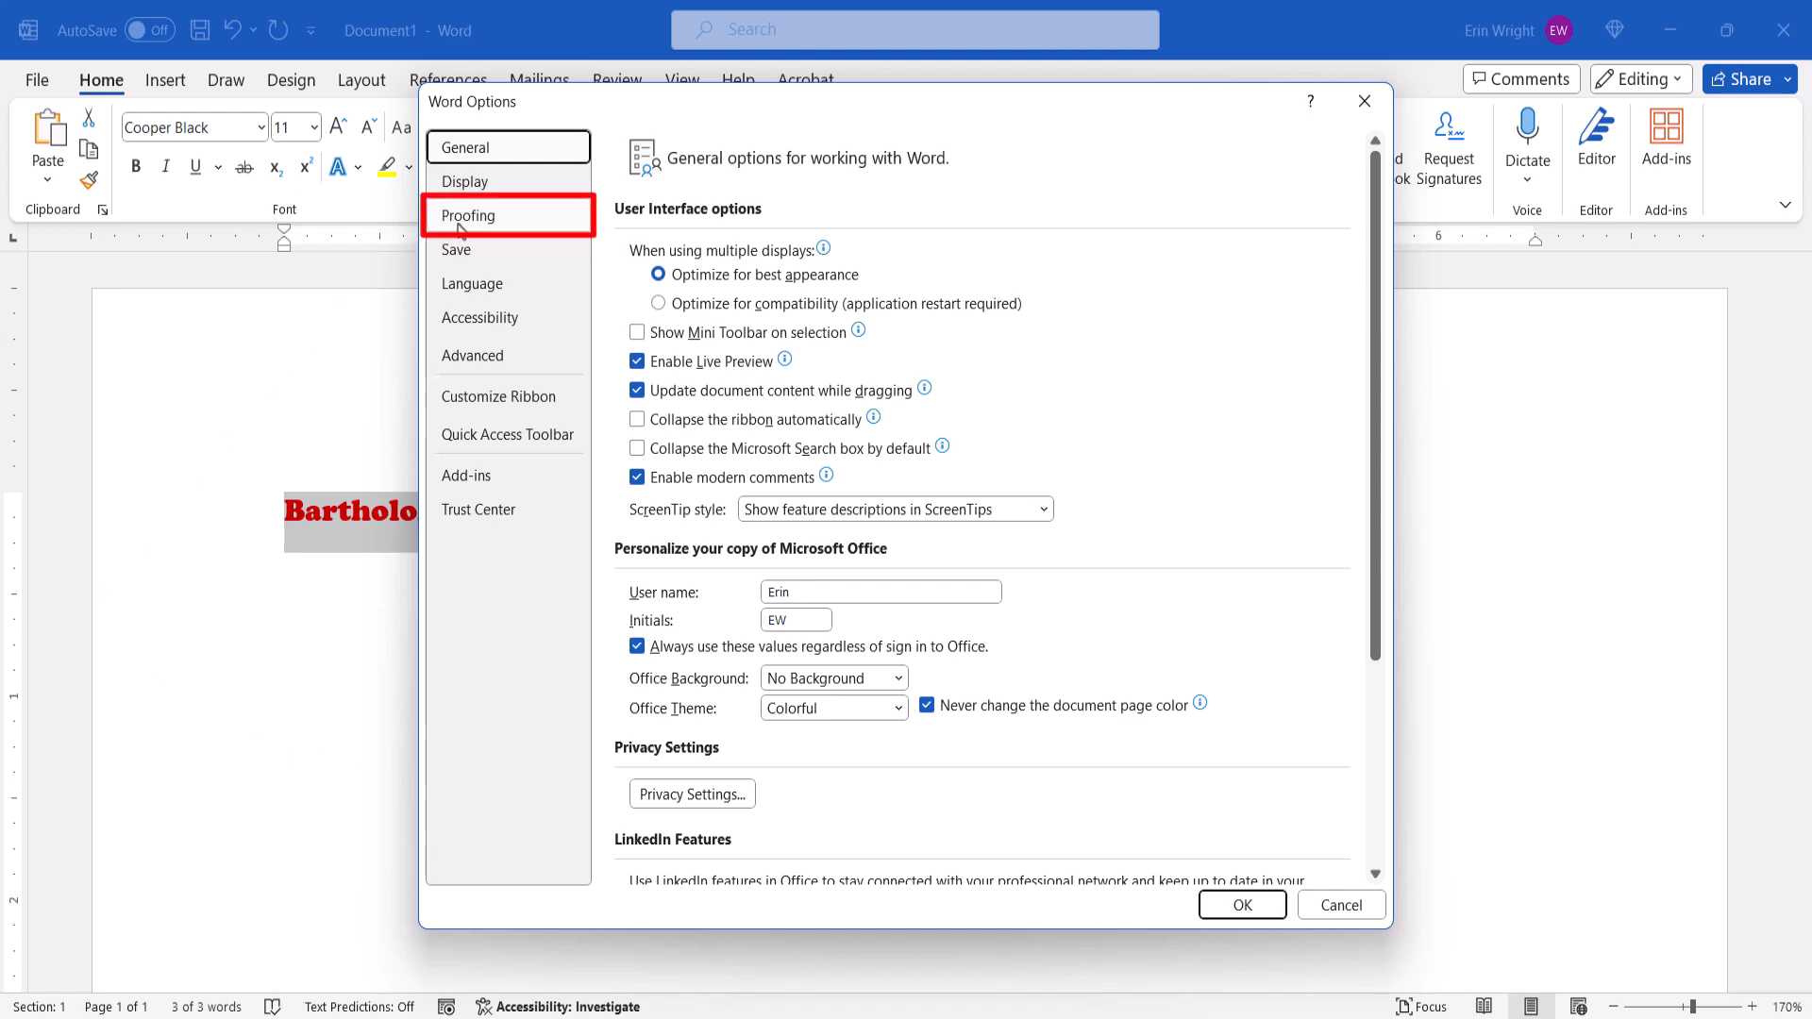
click(469, 216)
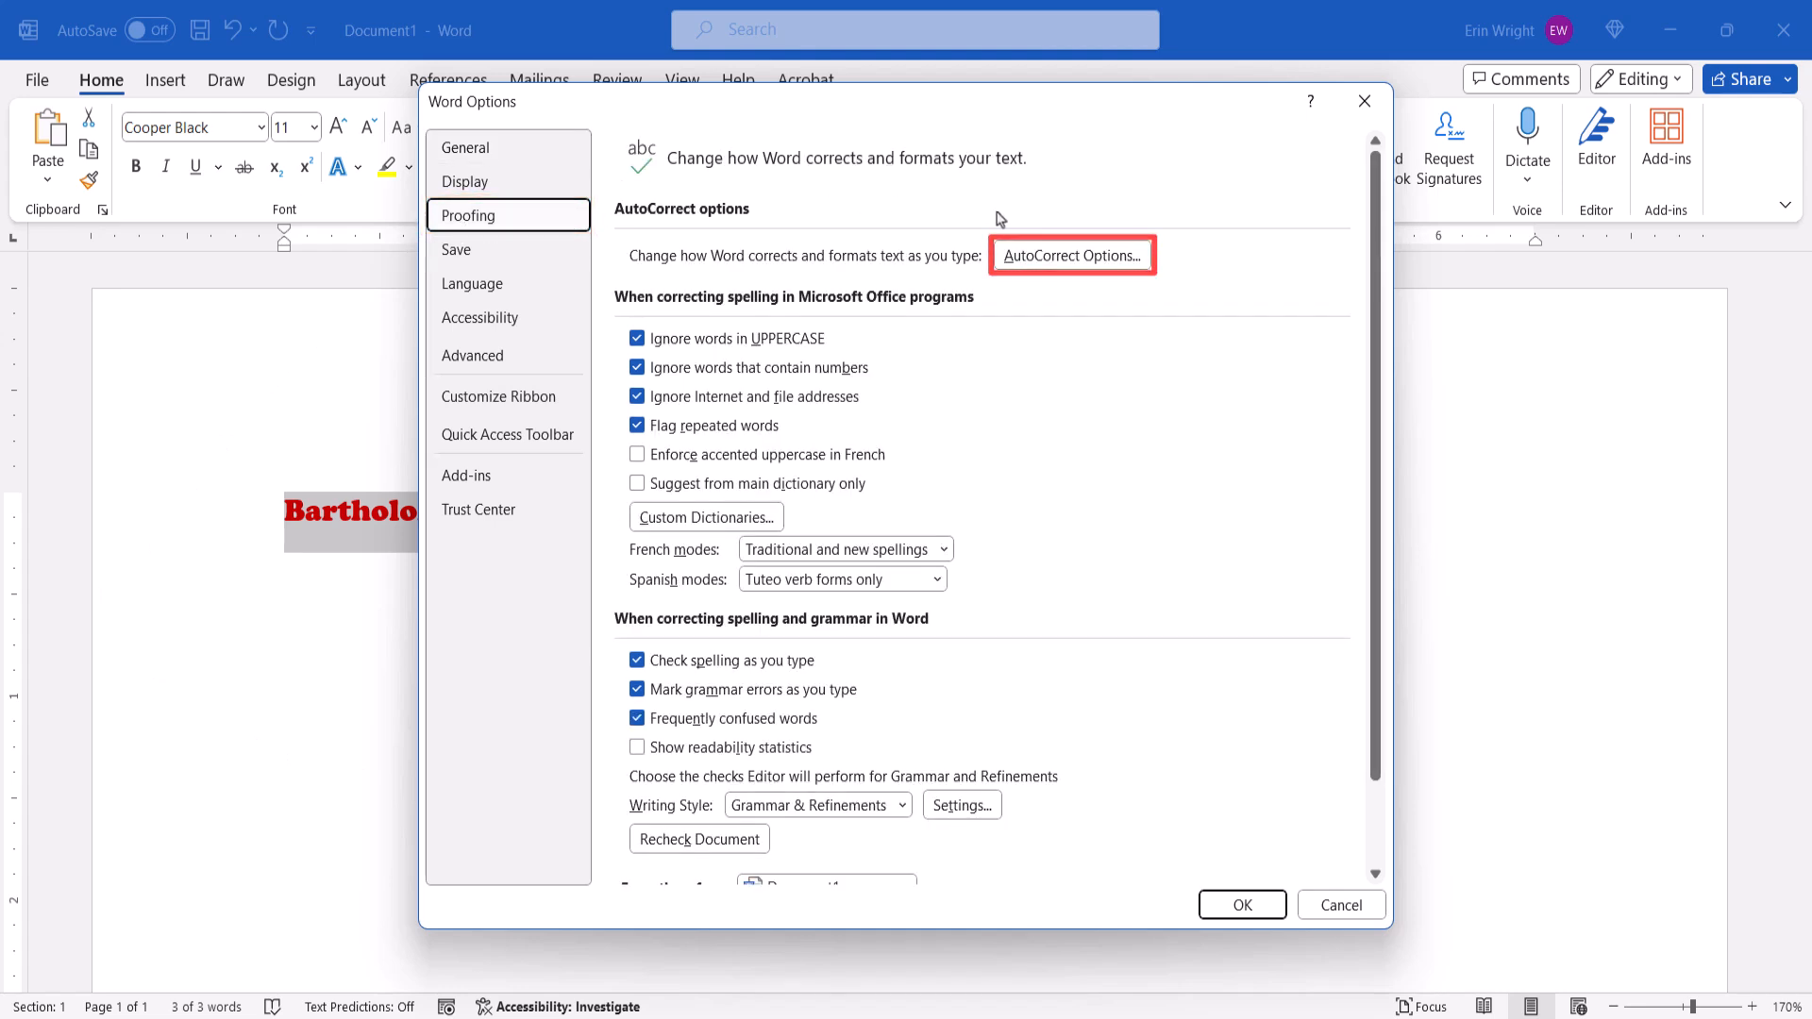
Open AutoCorrect Options and choose Formatted text to keep the red bold name
click(1072, 255)
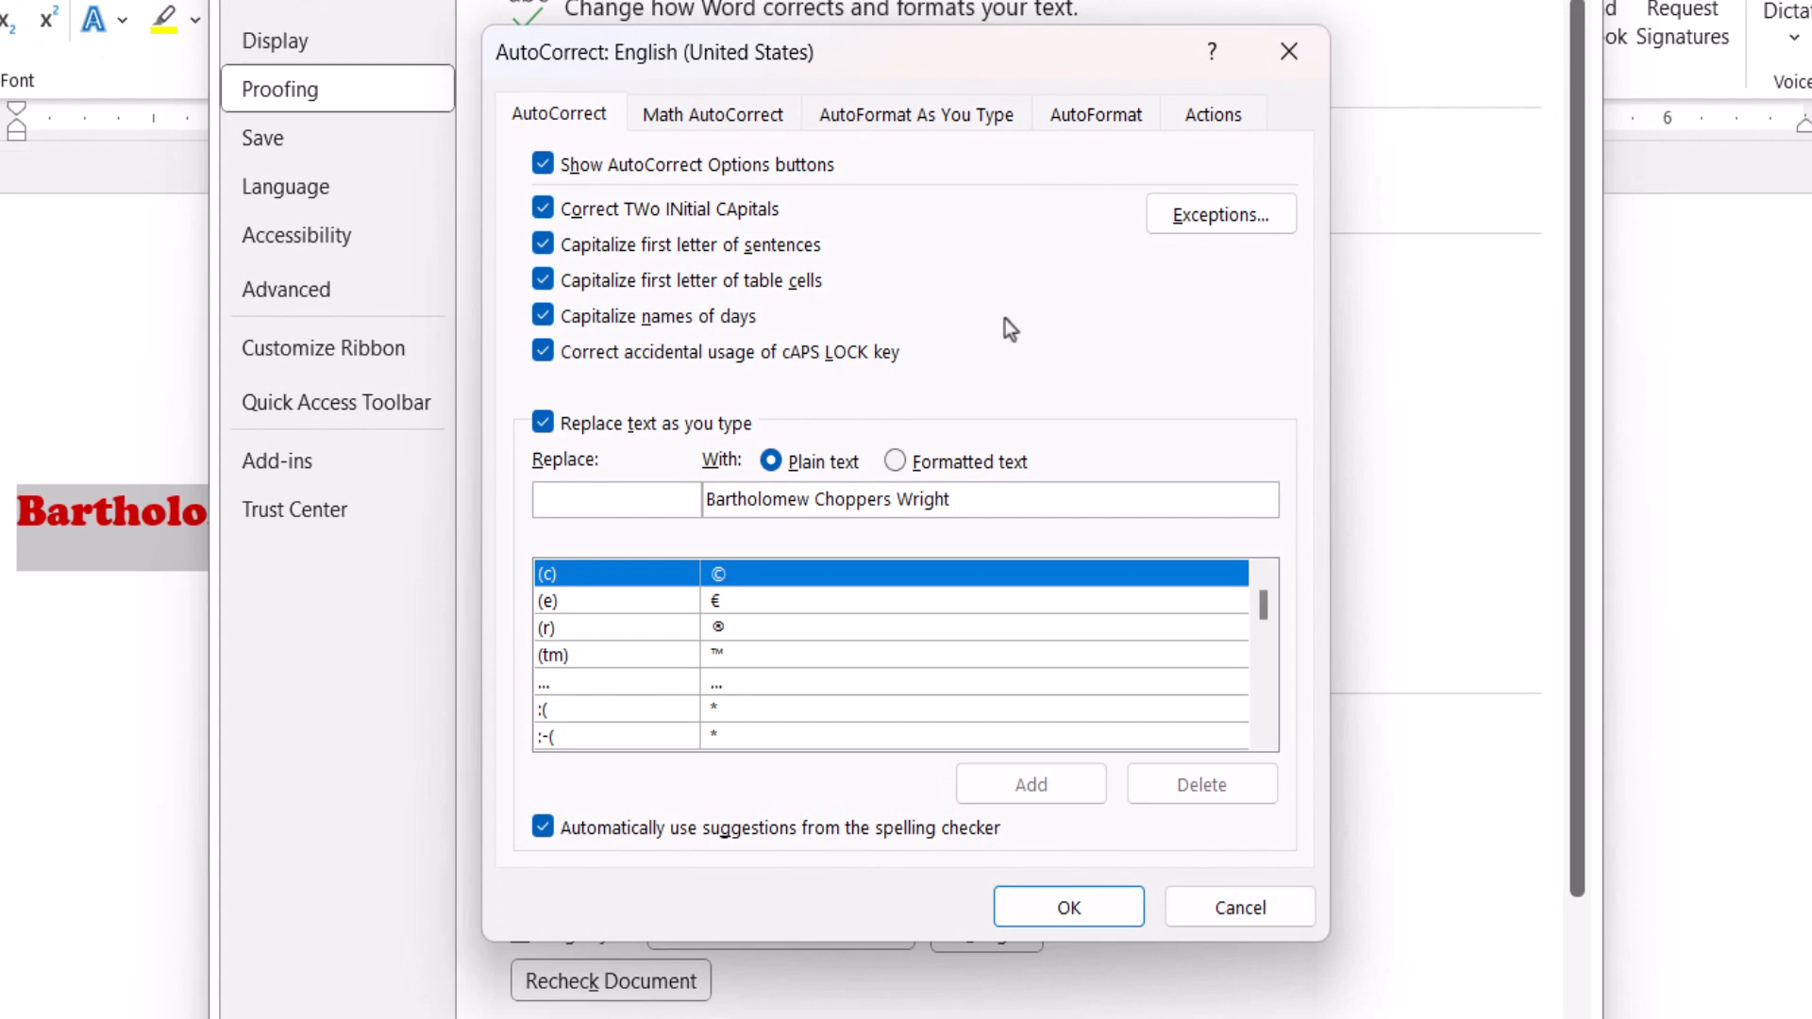
click(615, 499)
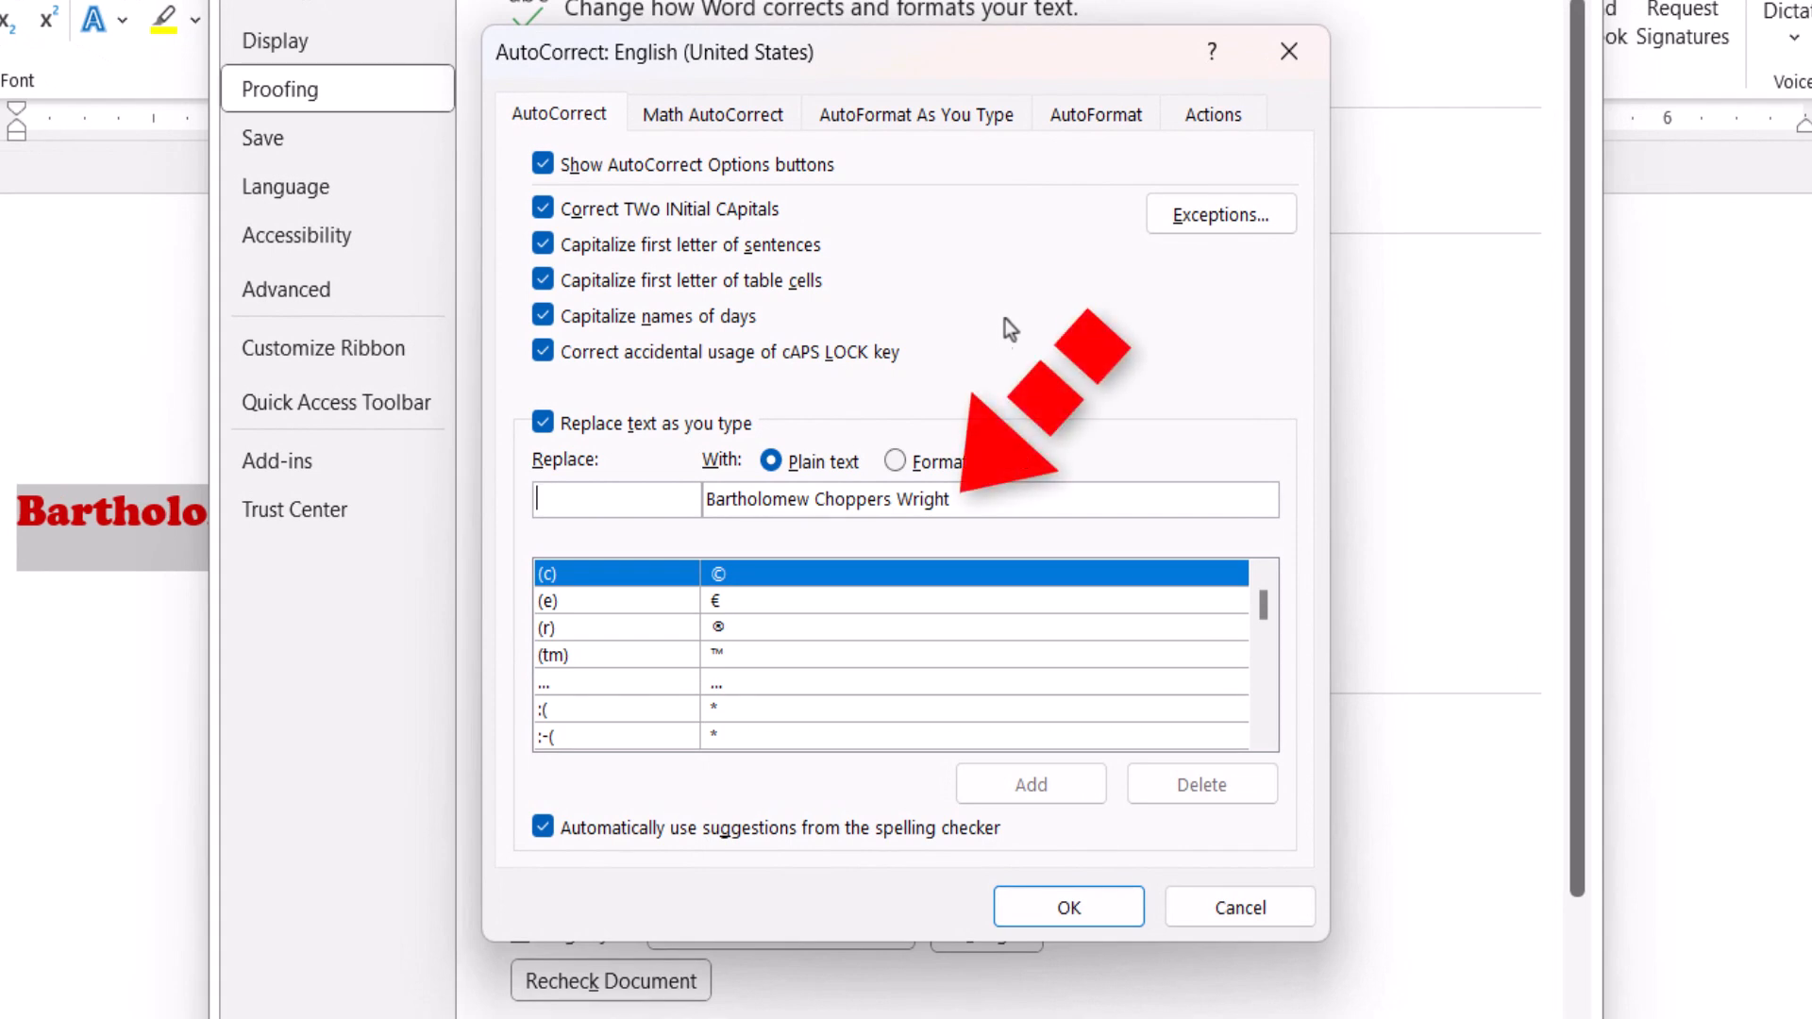
mouse_move(1001, 339)
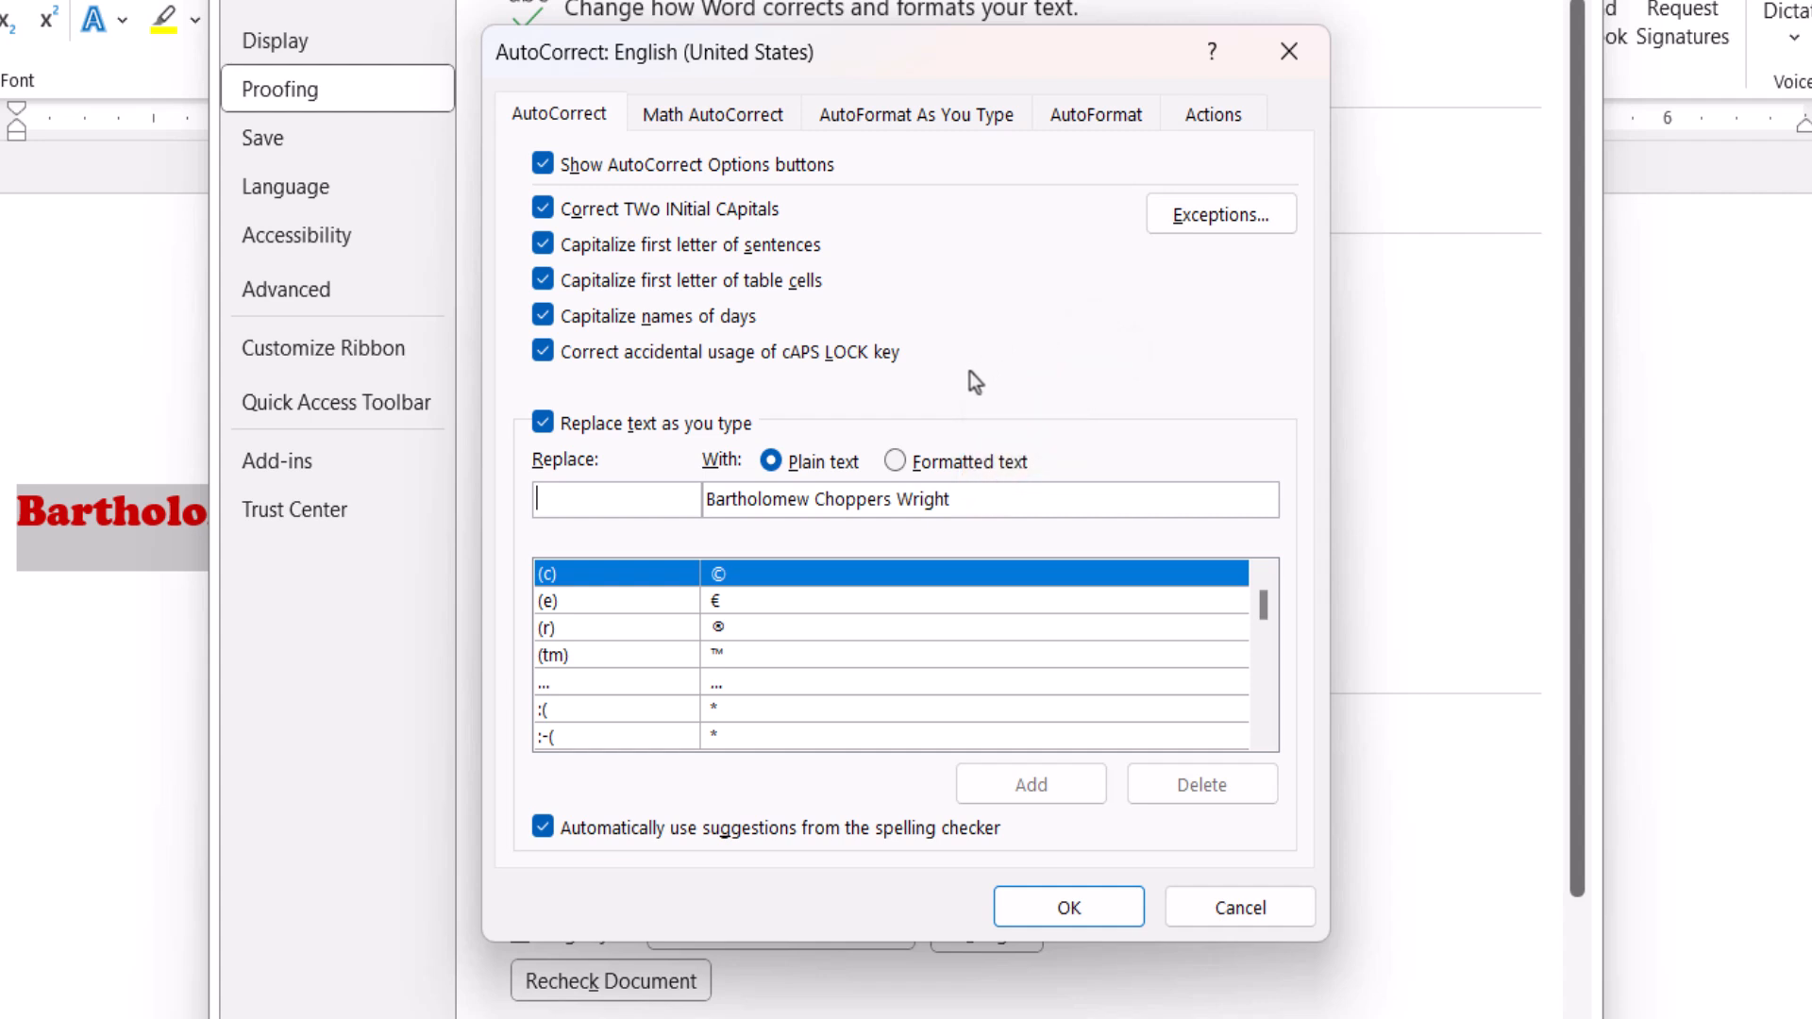
mouse_move(973, 387)
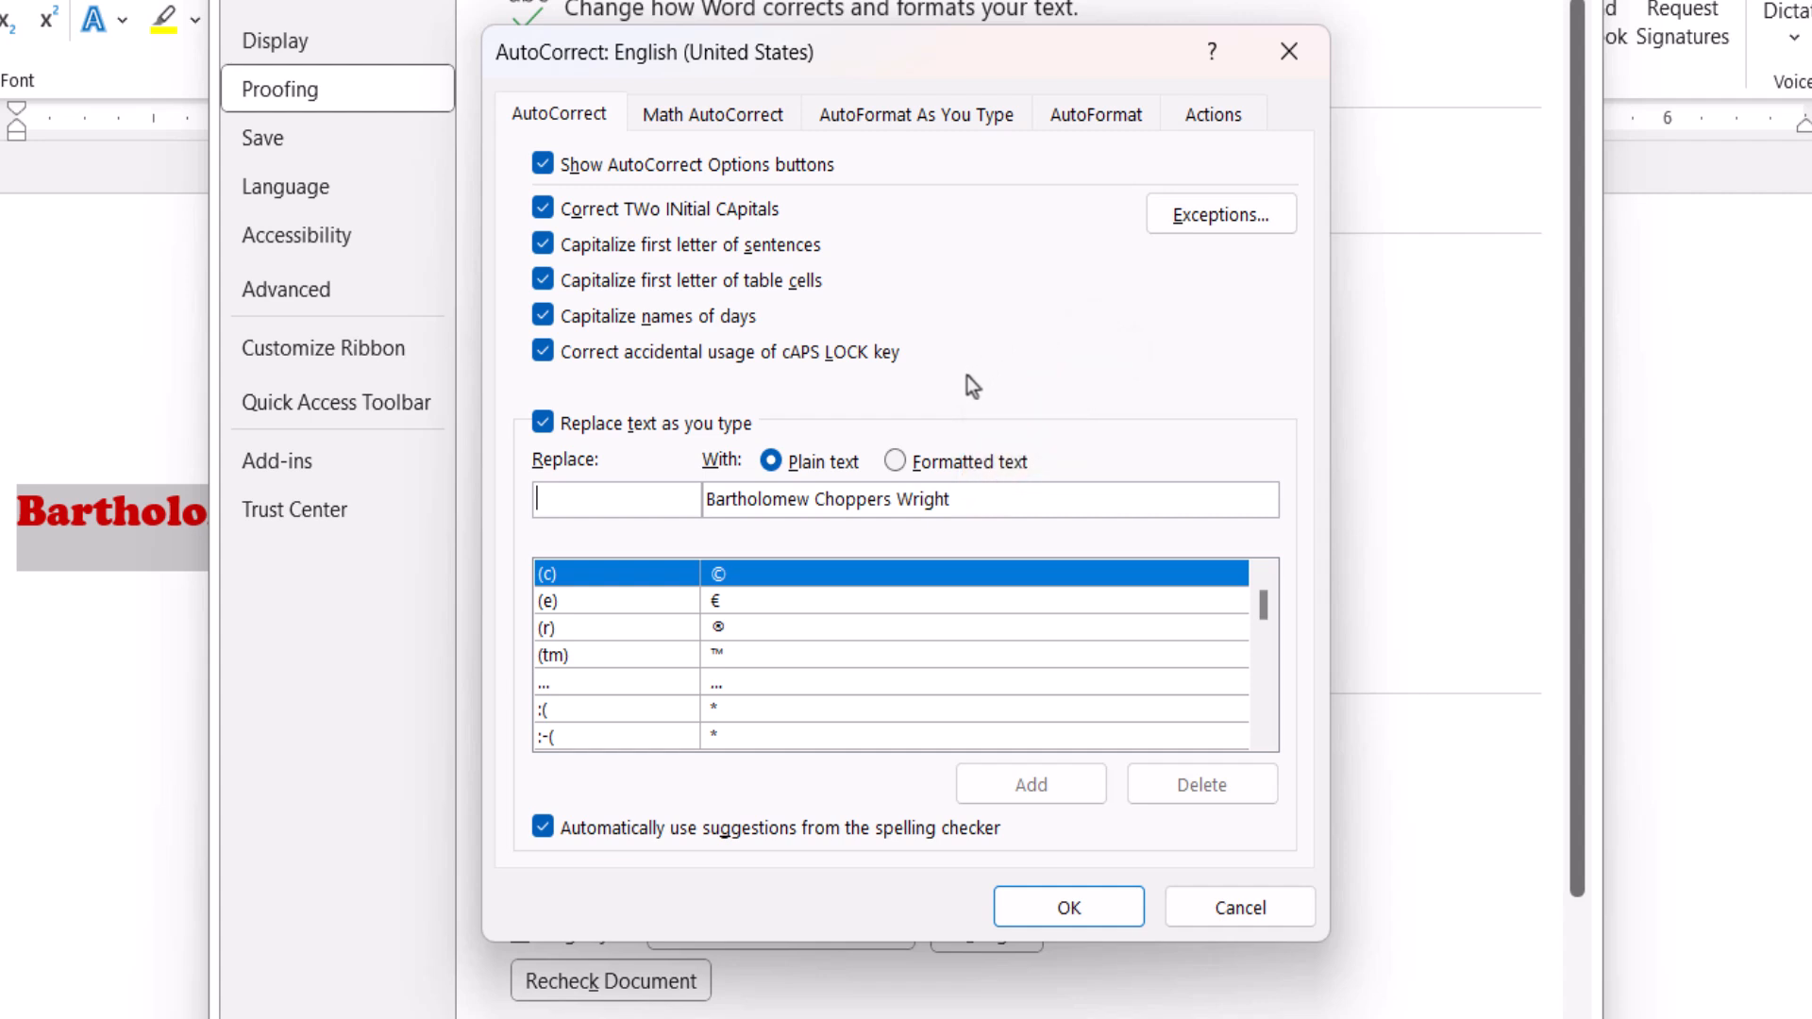
mouse_move(964, 391)
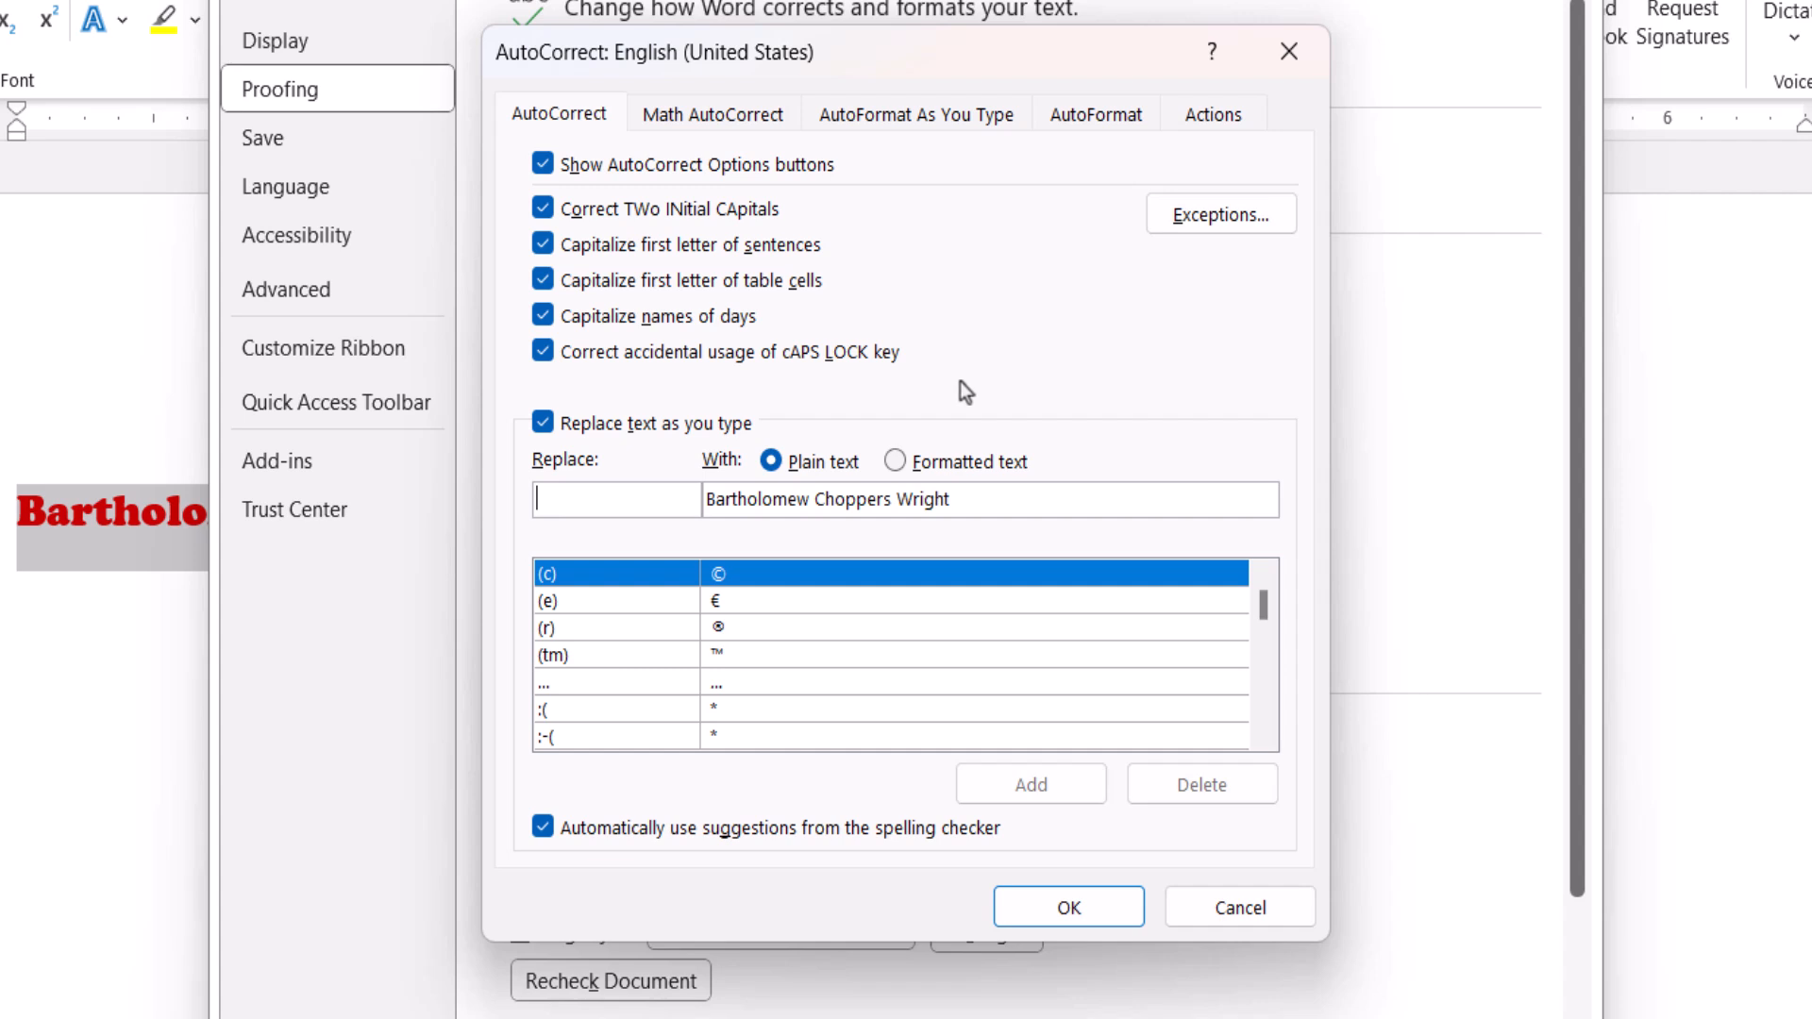
mouse_move(954, 400)
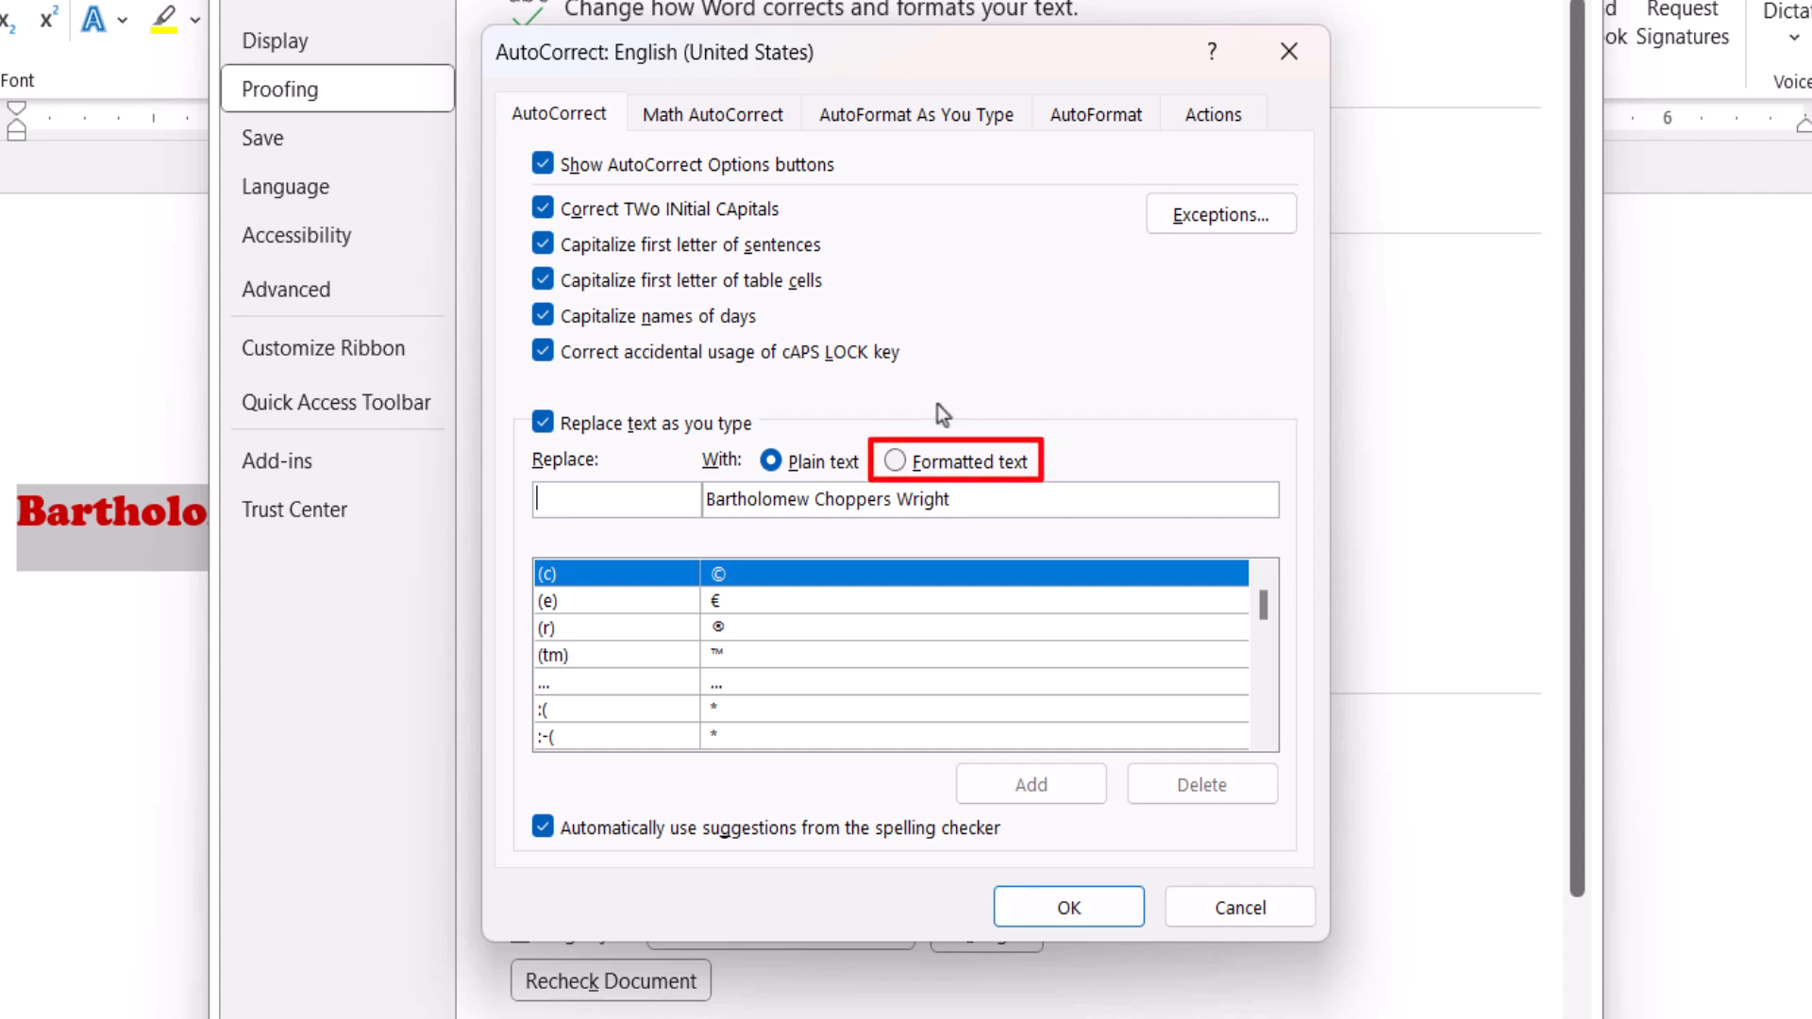
click(895, 462)
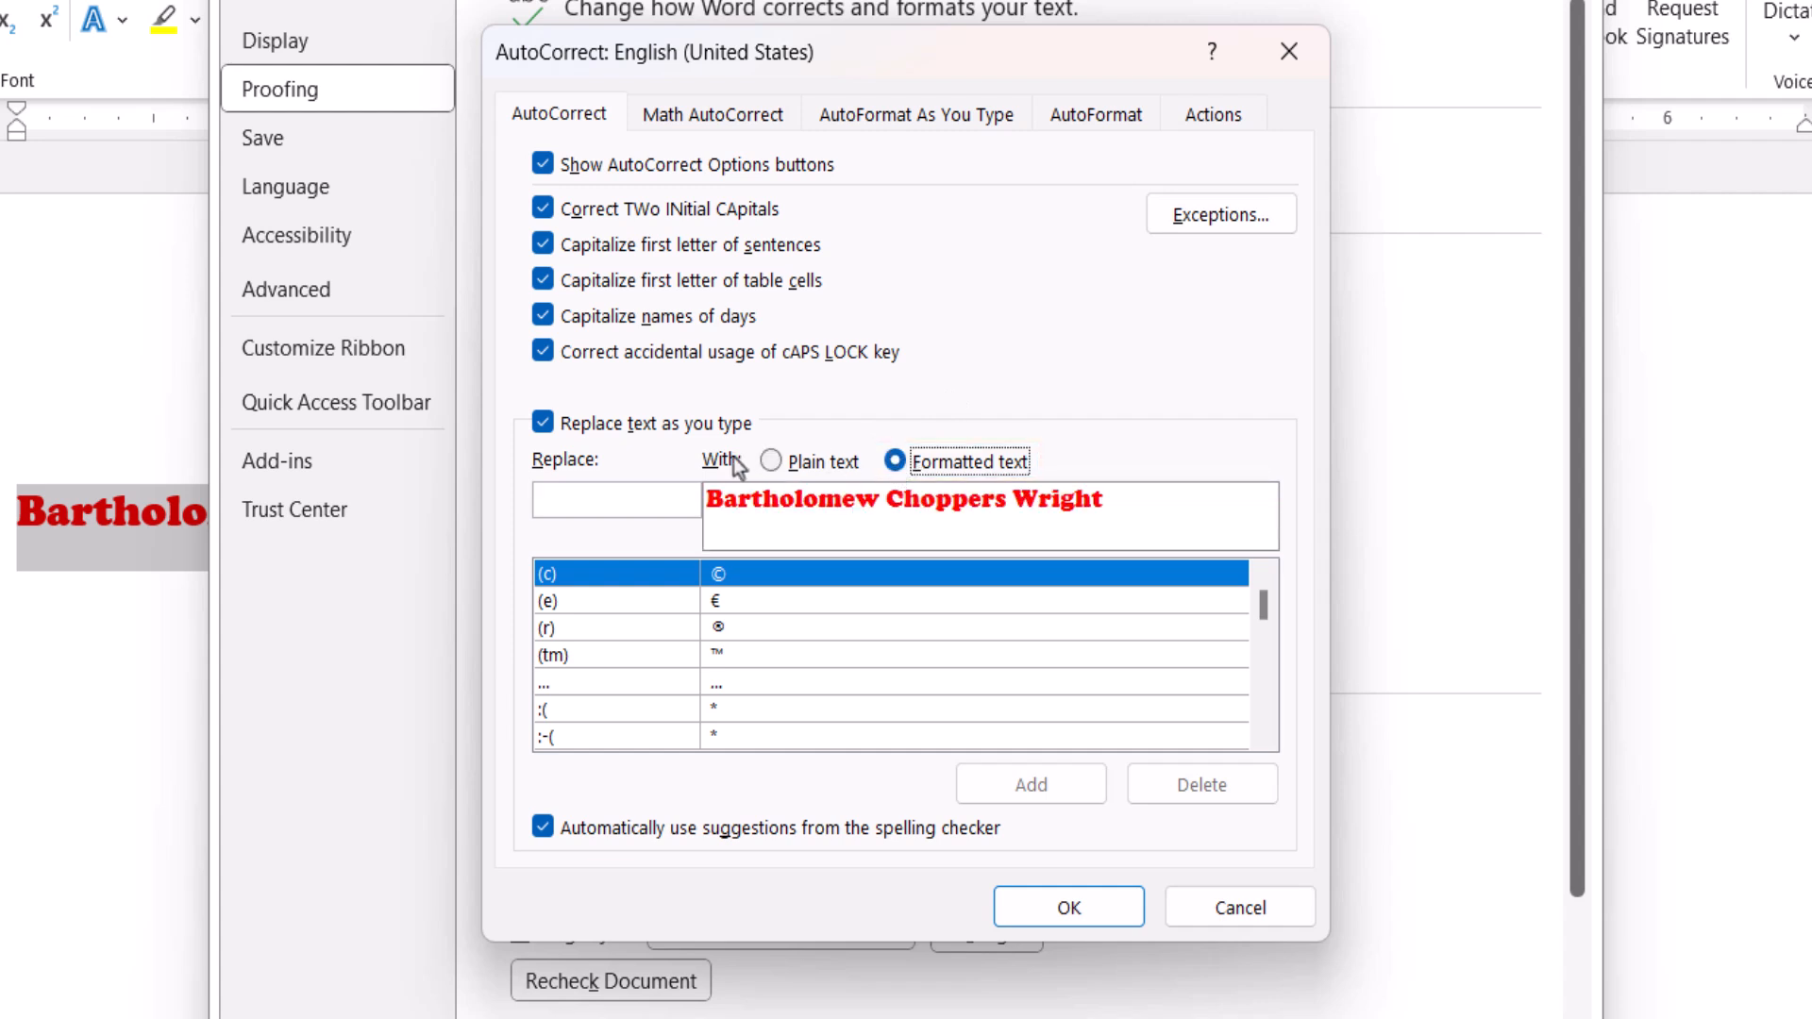
mouse_move(648, 468)
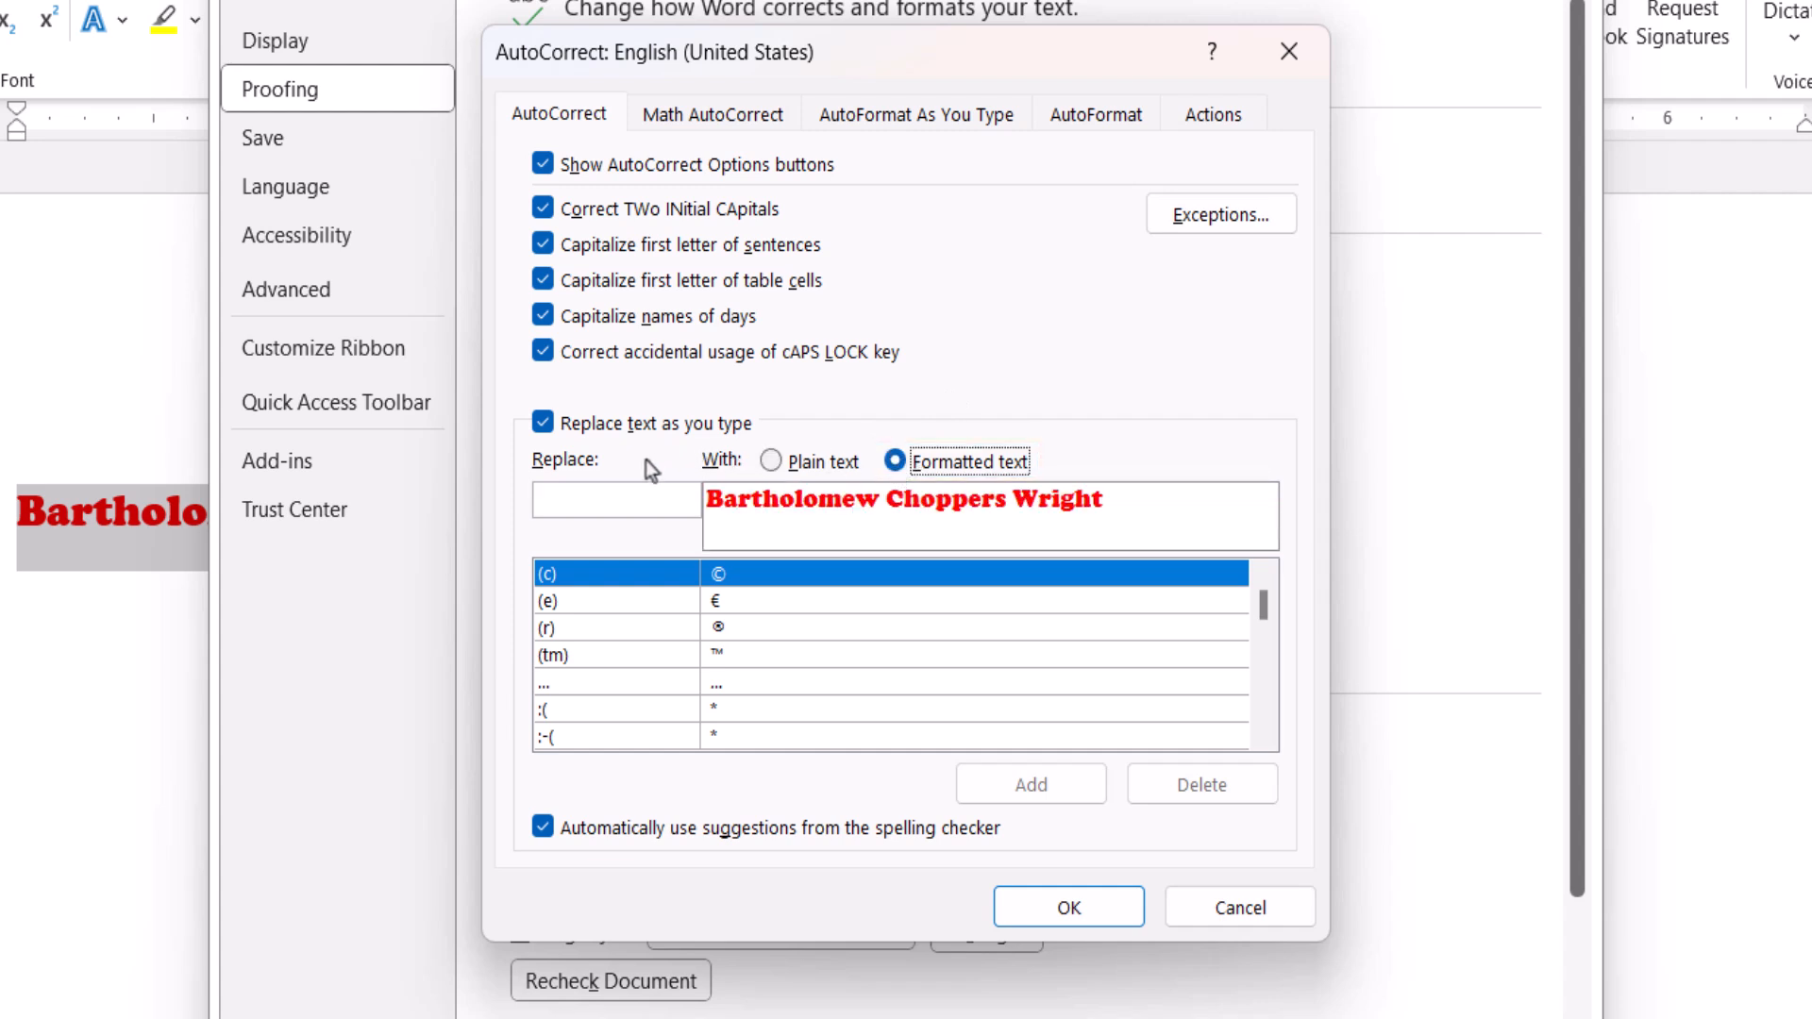
Enter 'Bart' as the shortcut, add the formatted entry, and confirm with OK
click(616, 498)
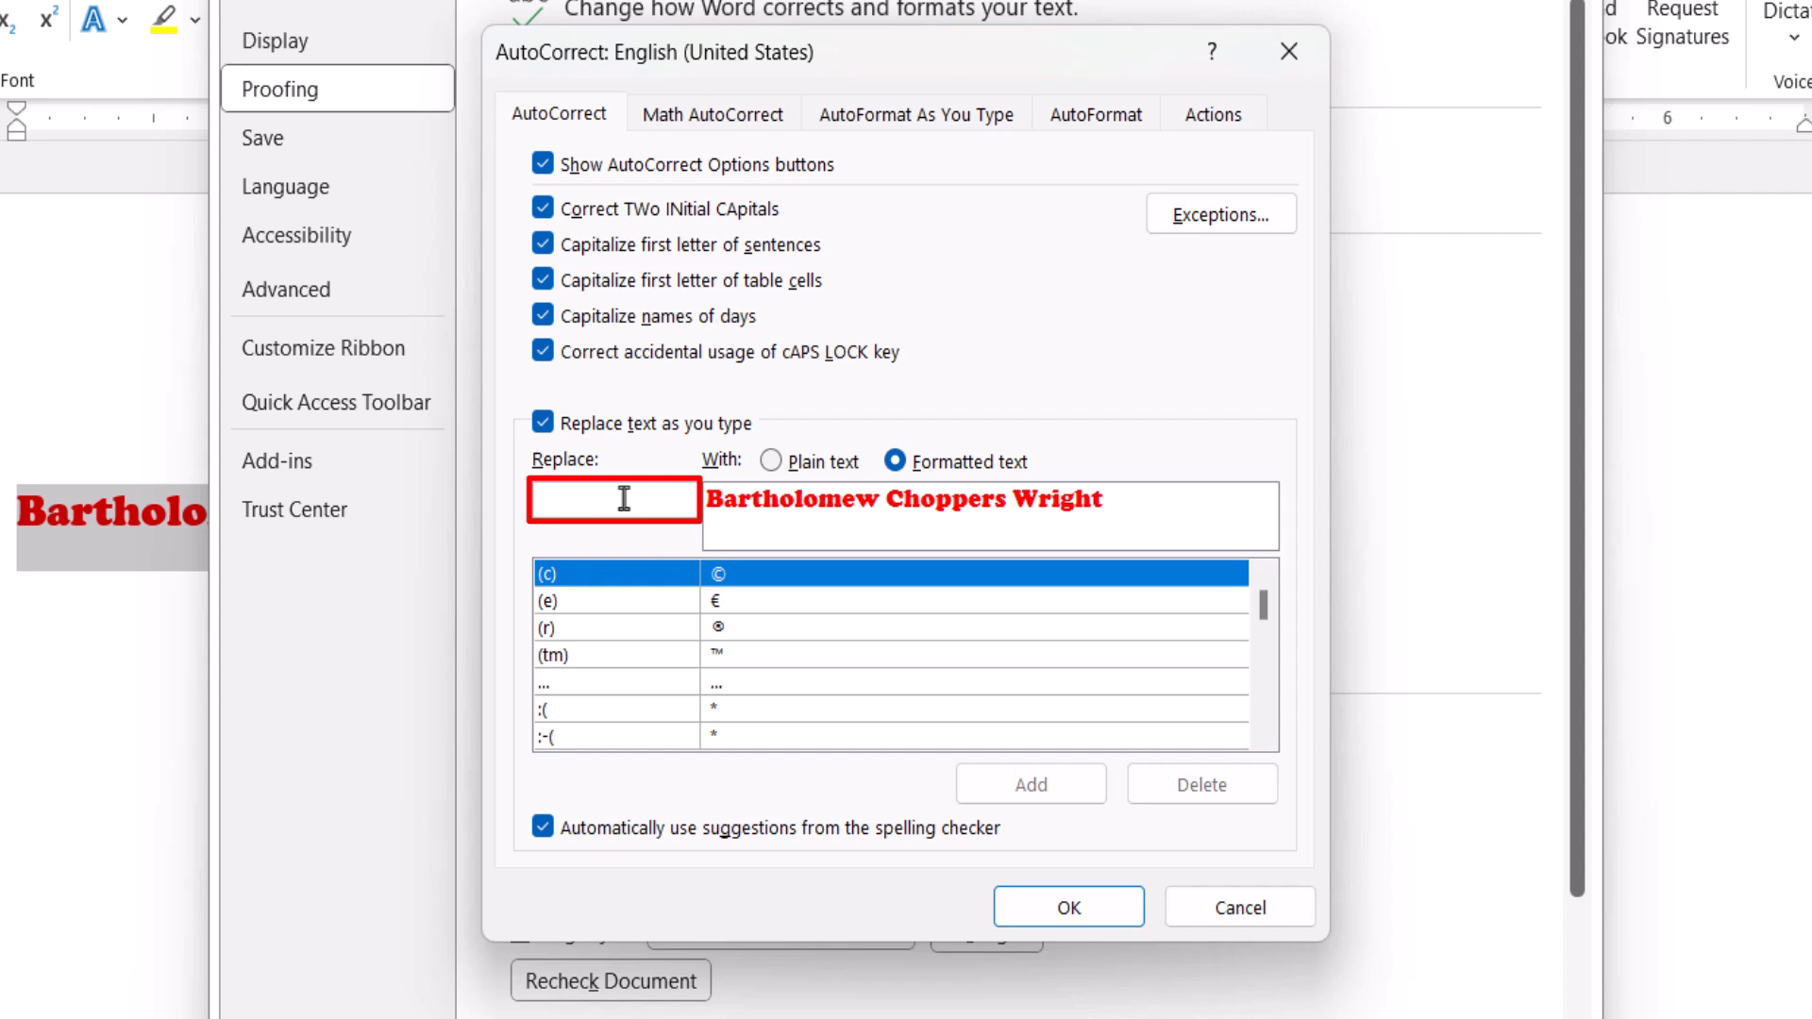
text(Bart)
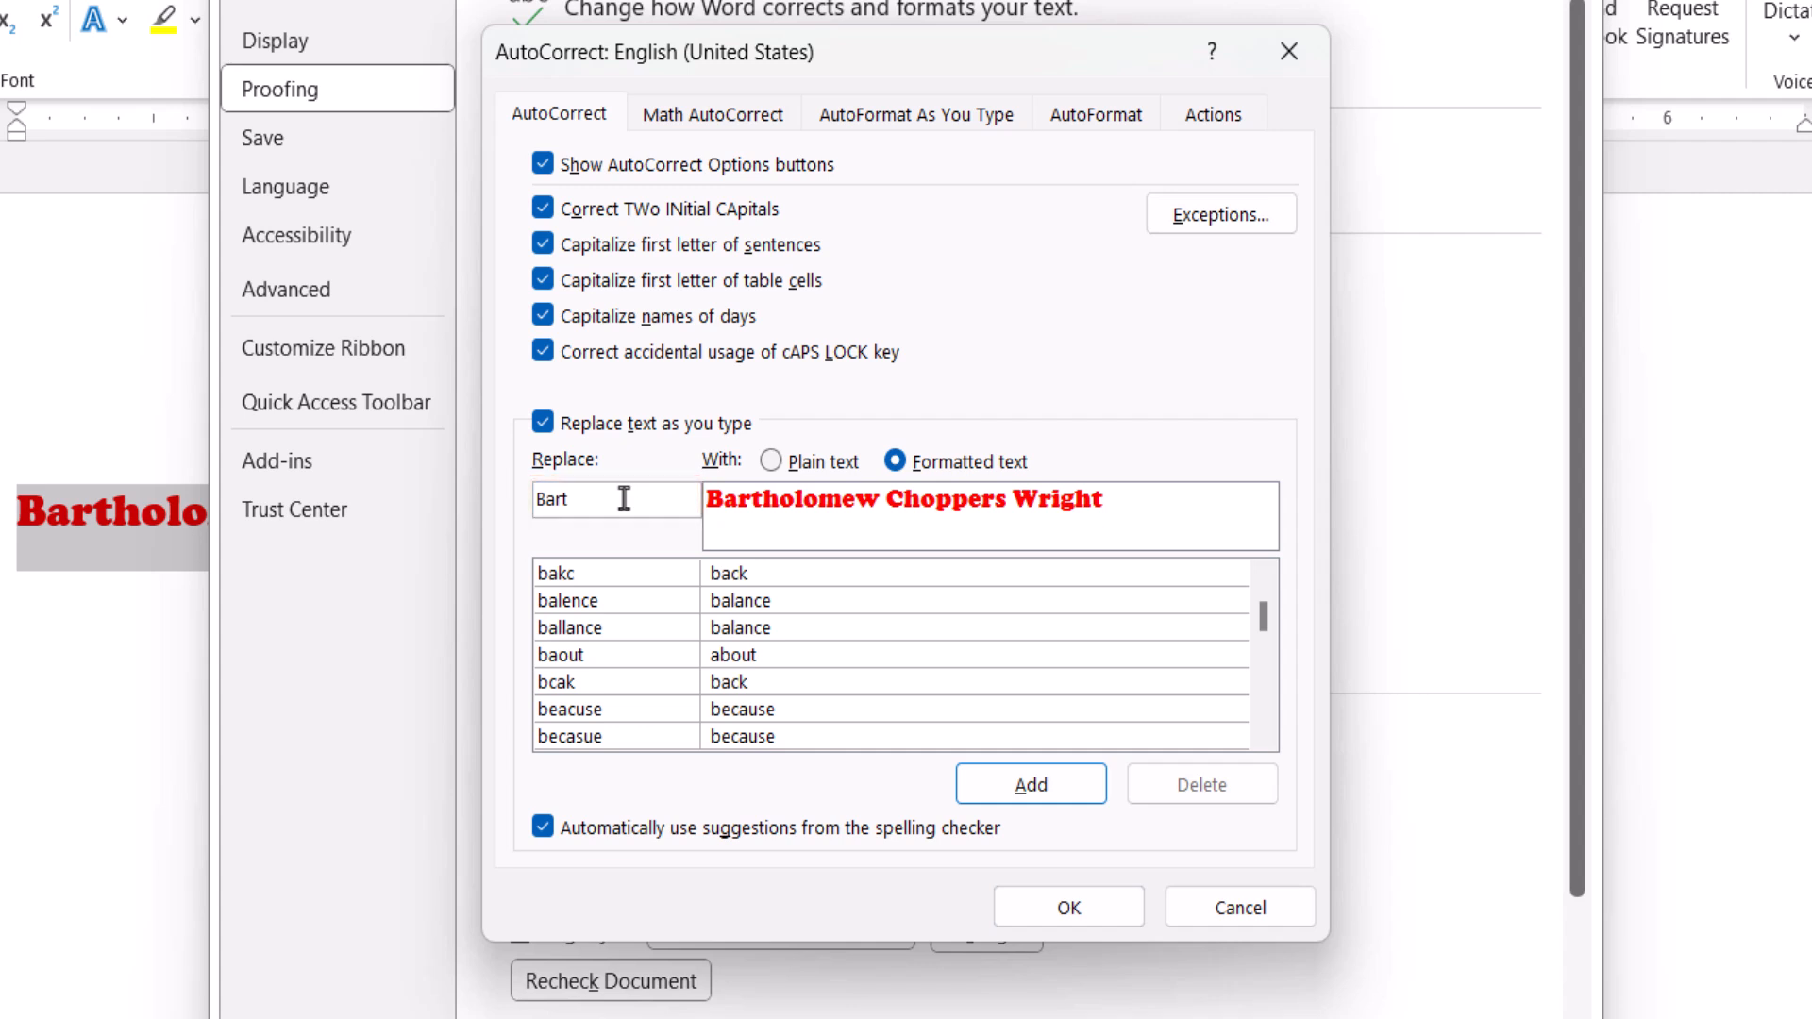
click(1031, 783)
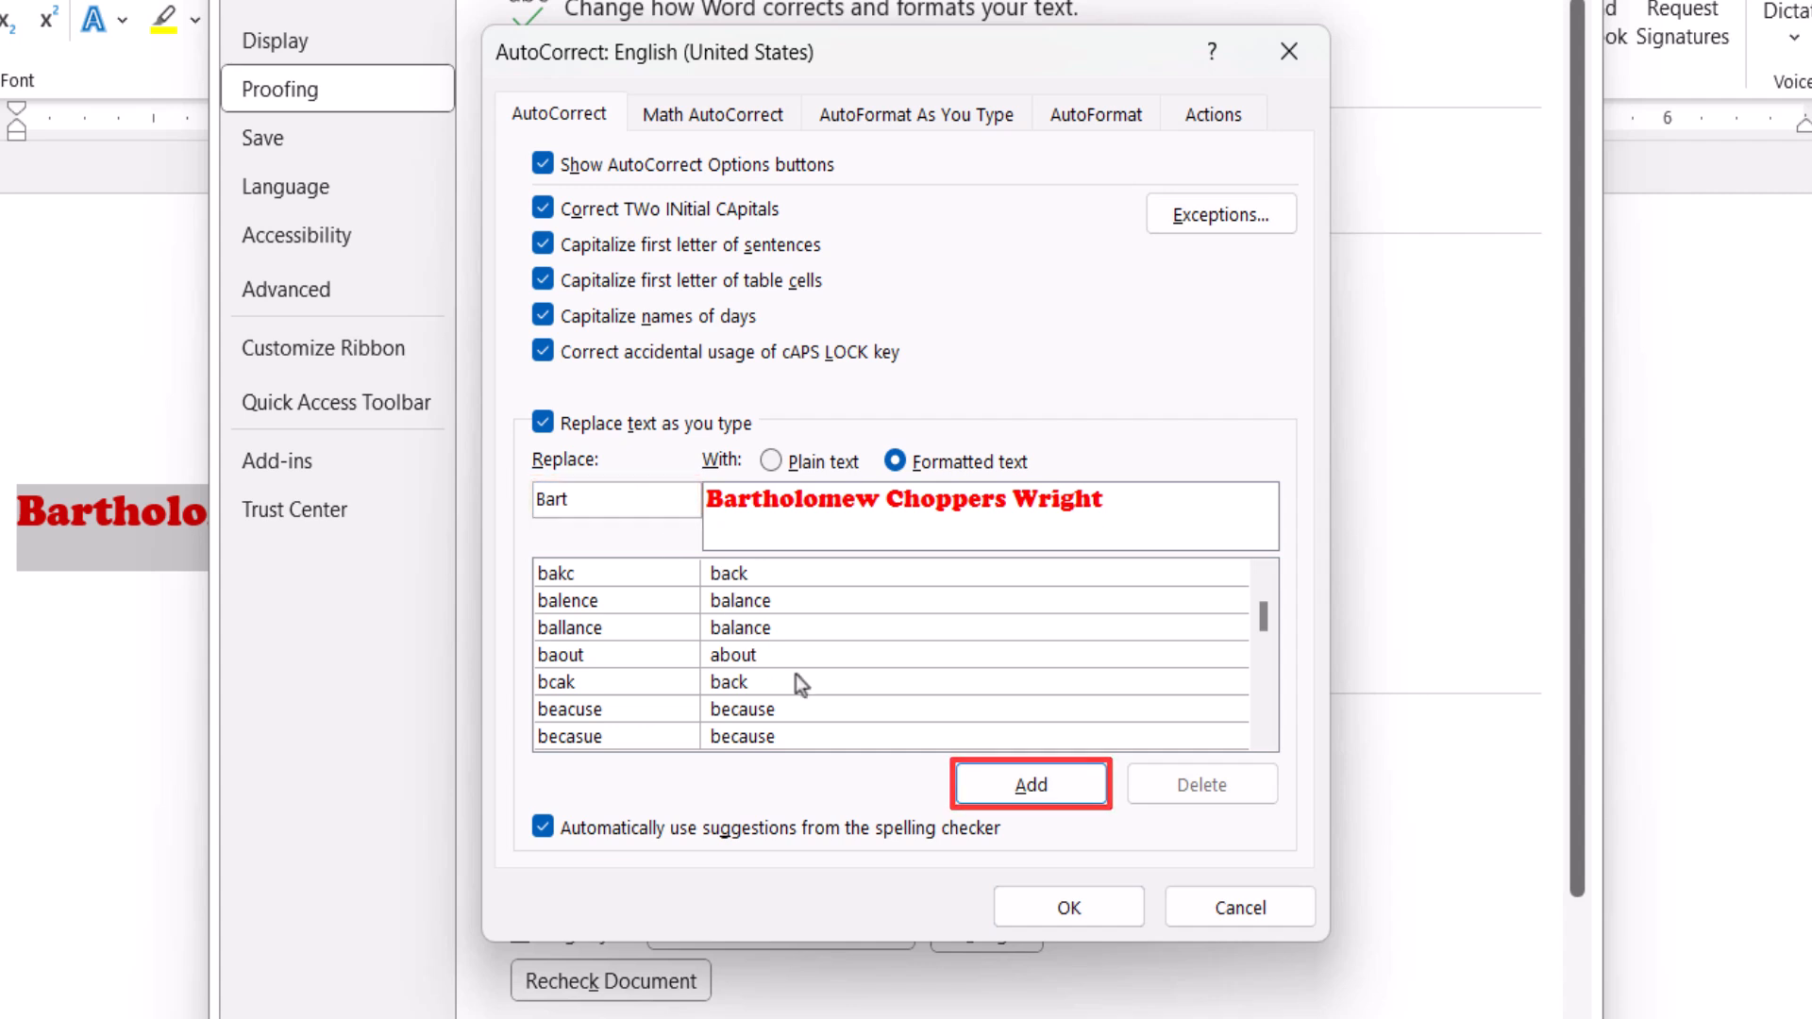
click(1031, 783)
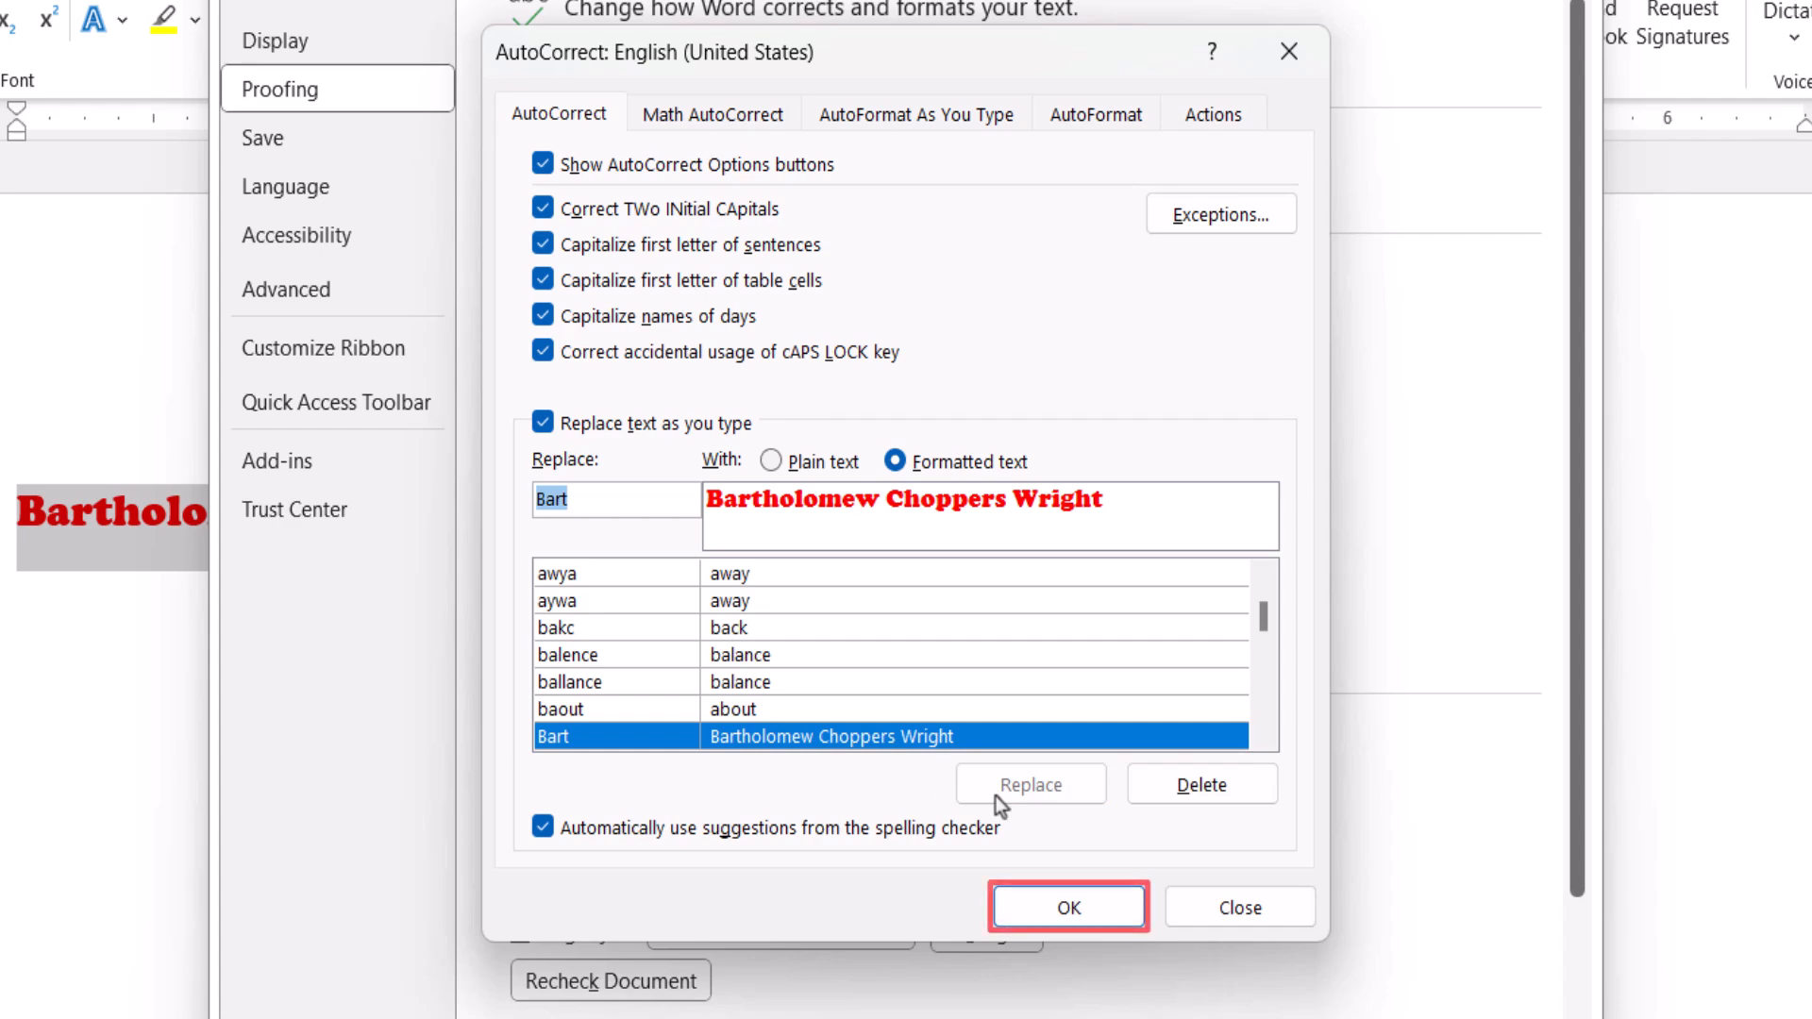
click(1069, 907)
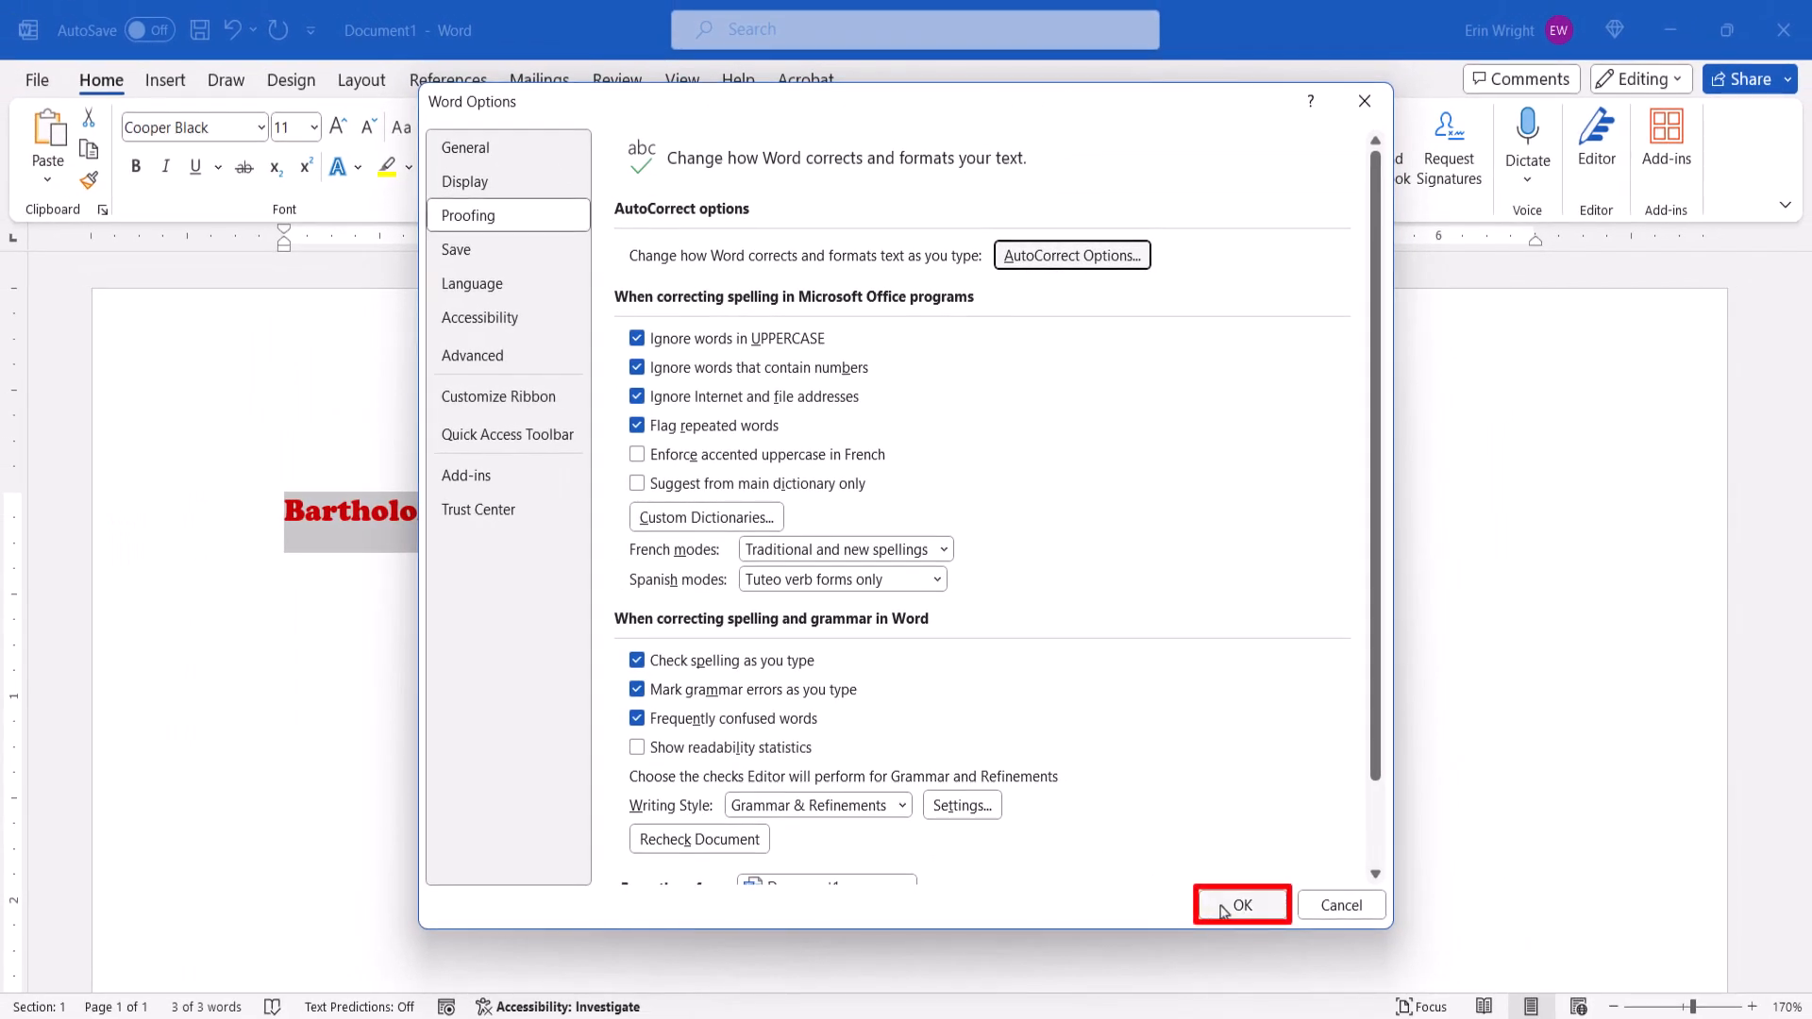
Close Word Options, then finish typing 'Bart' and add a space to trigger the replacement
click(1241, 905)
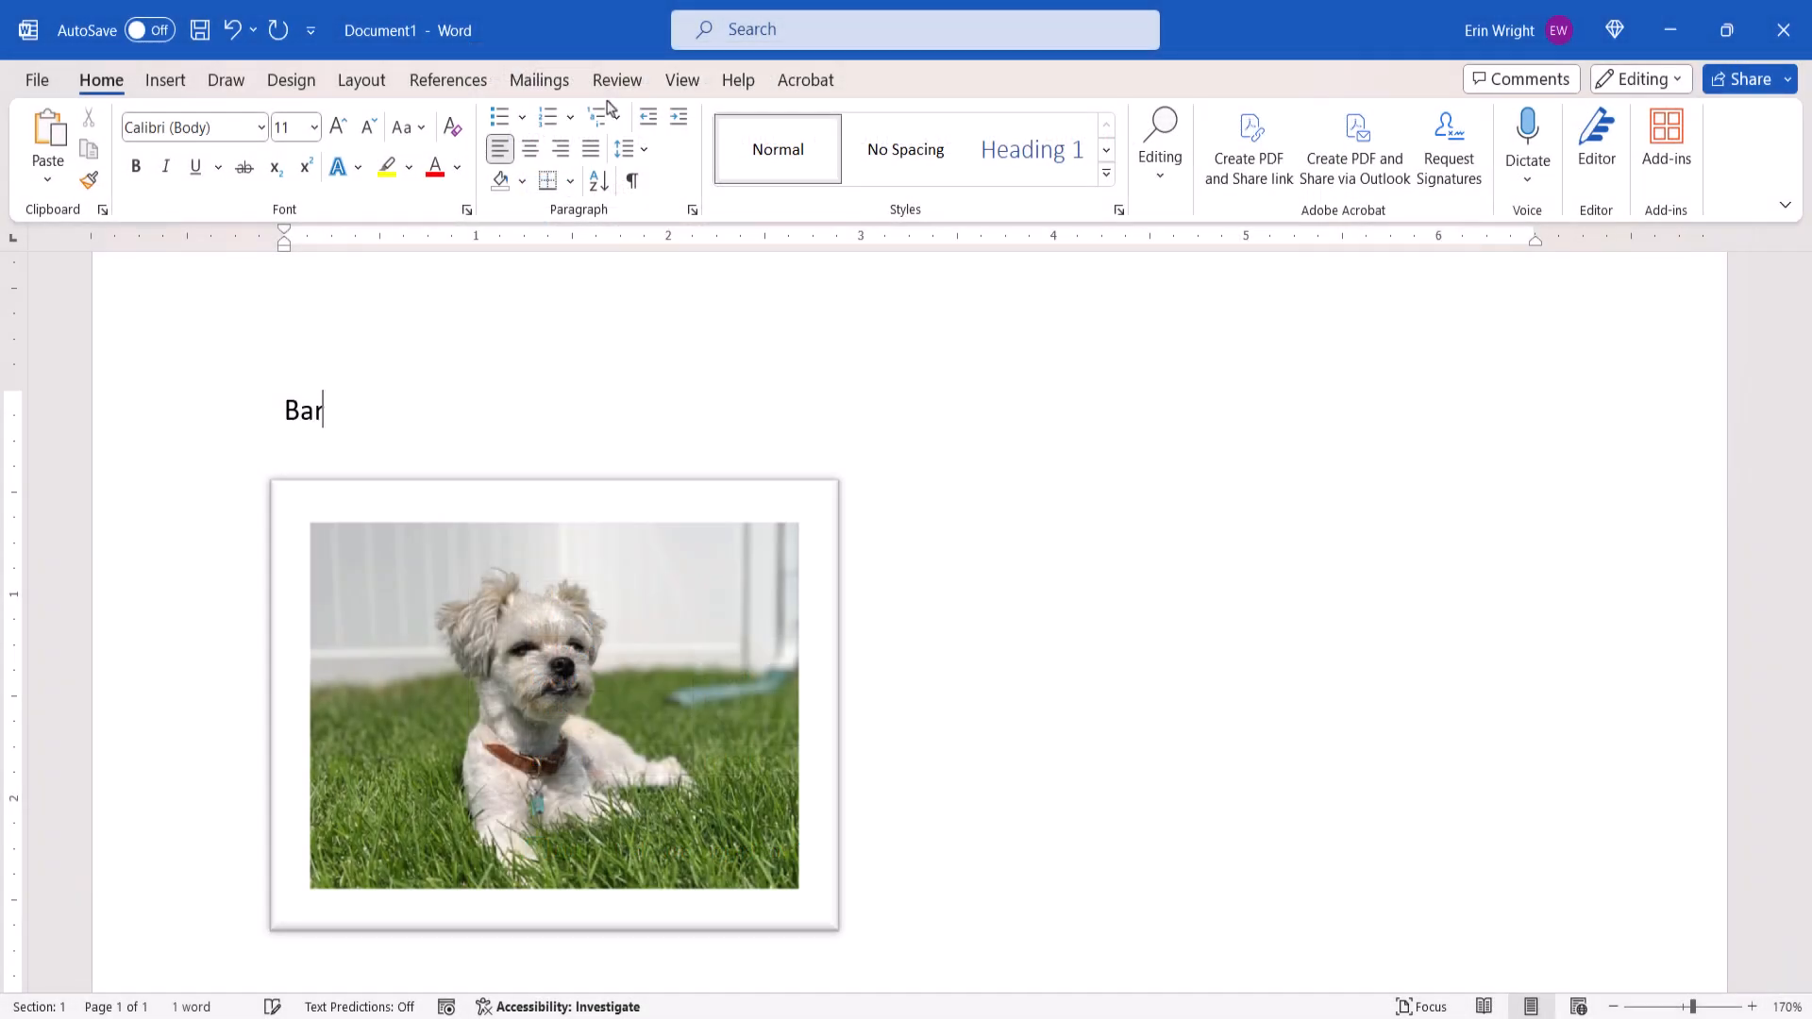
text(t)
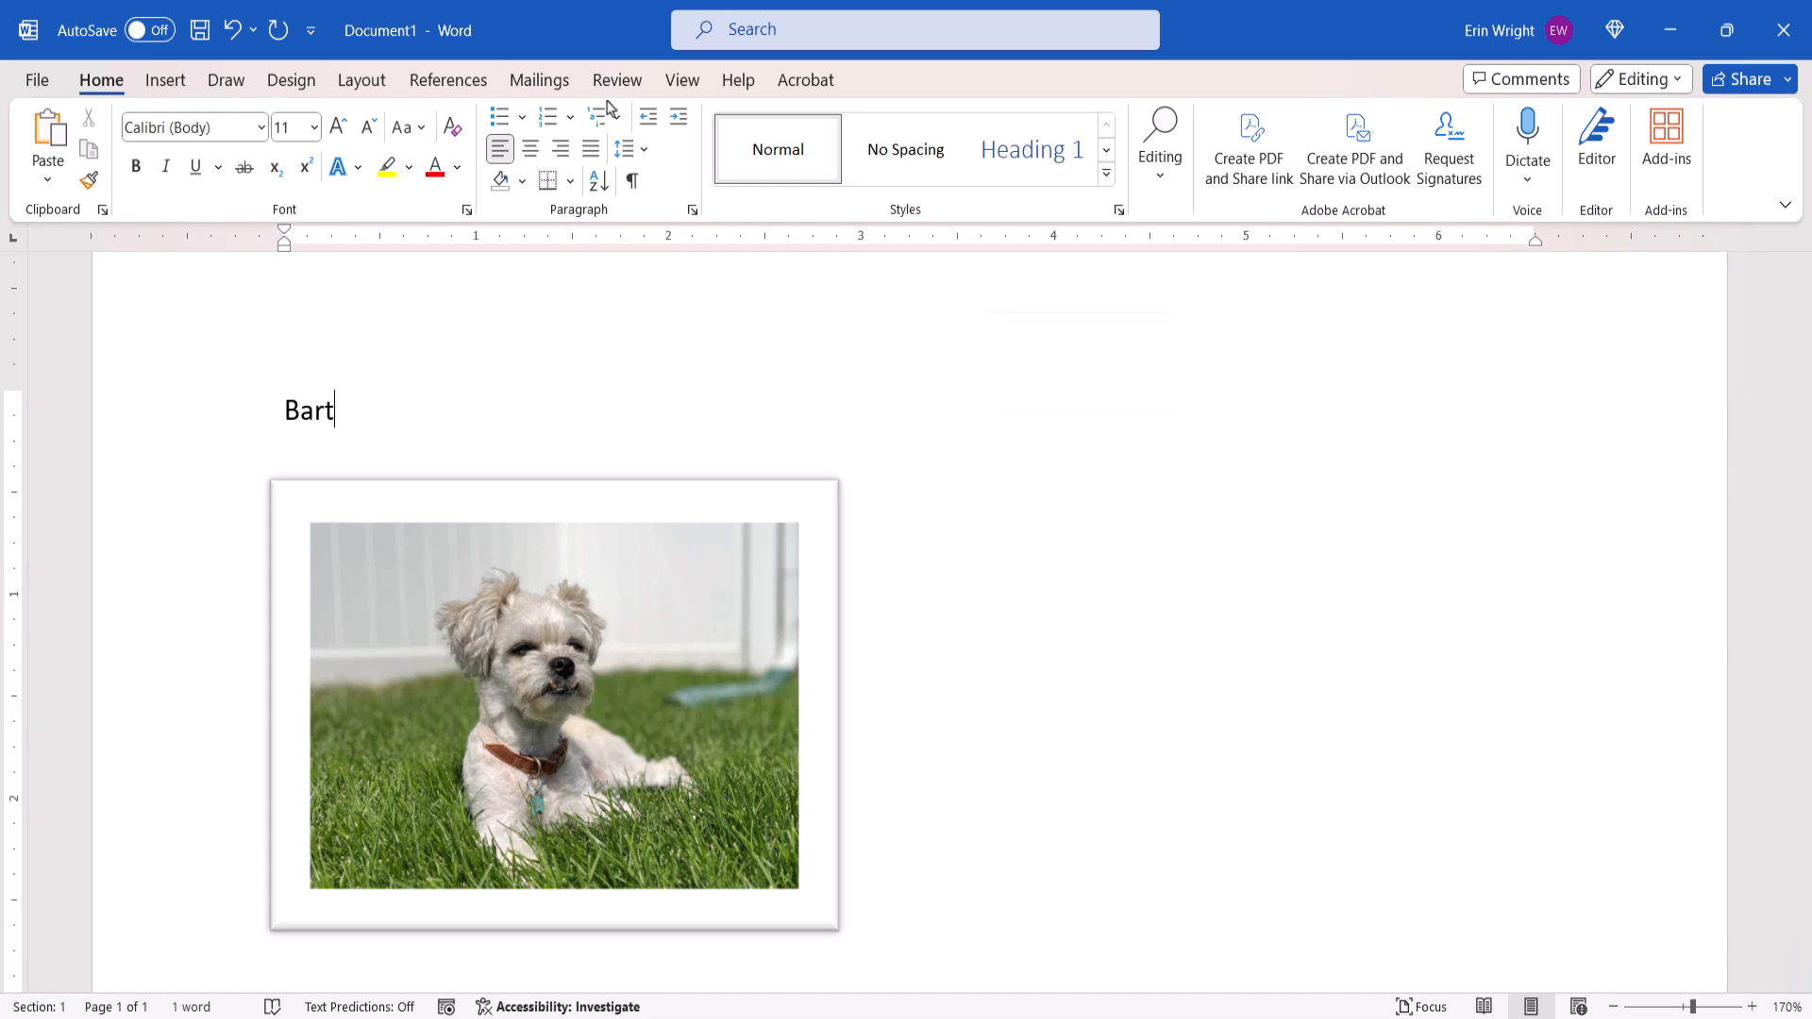
key(space)
text(Hello, my name is)
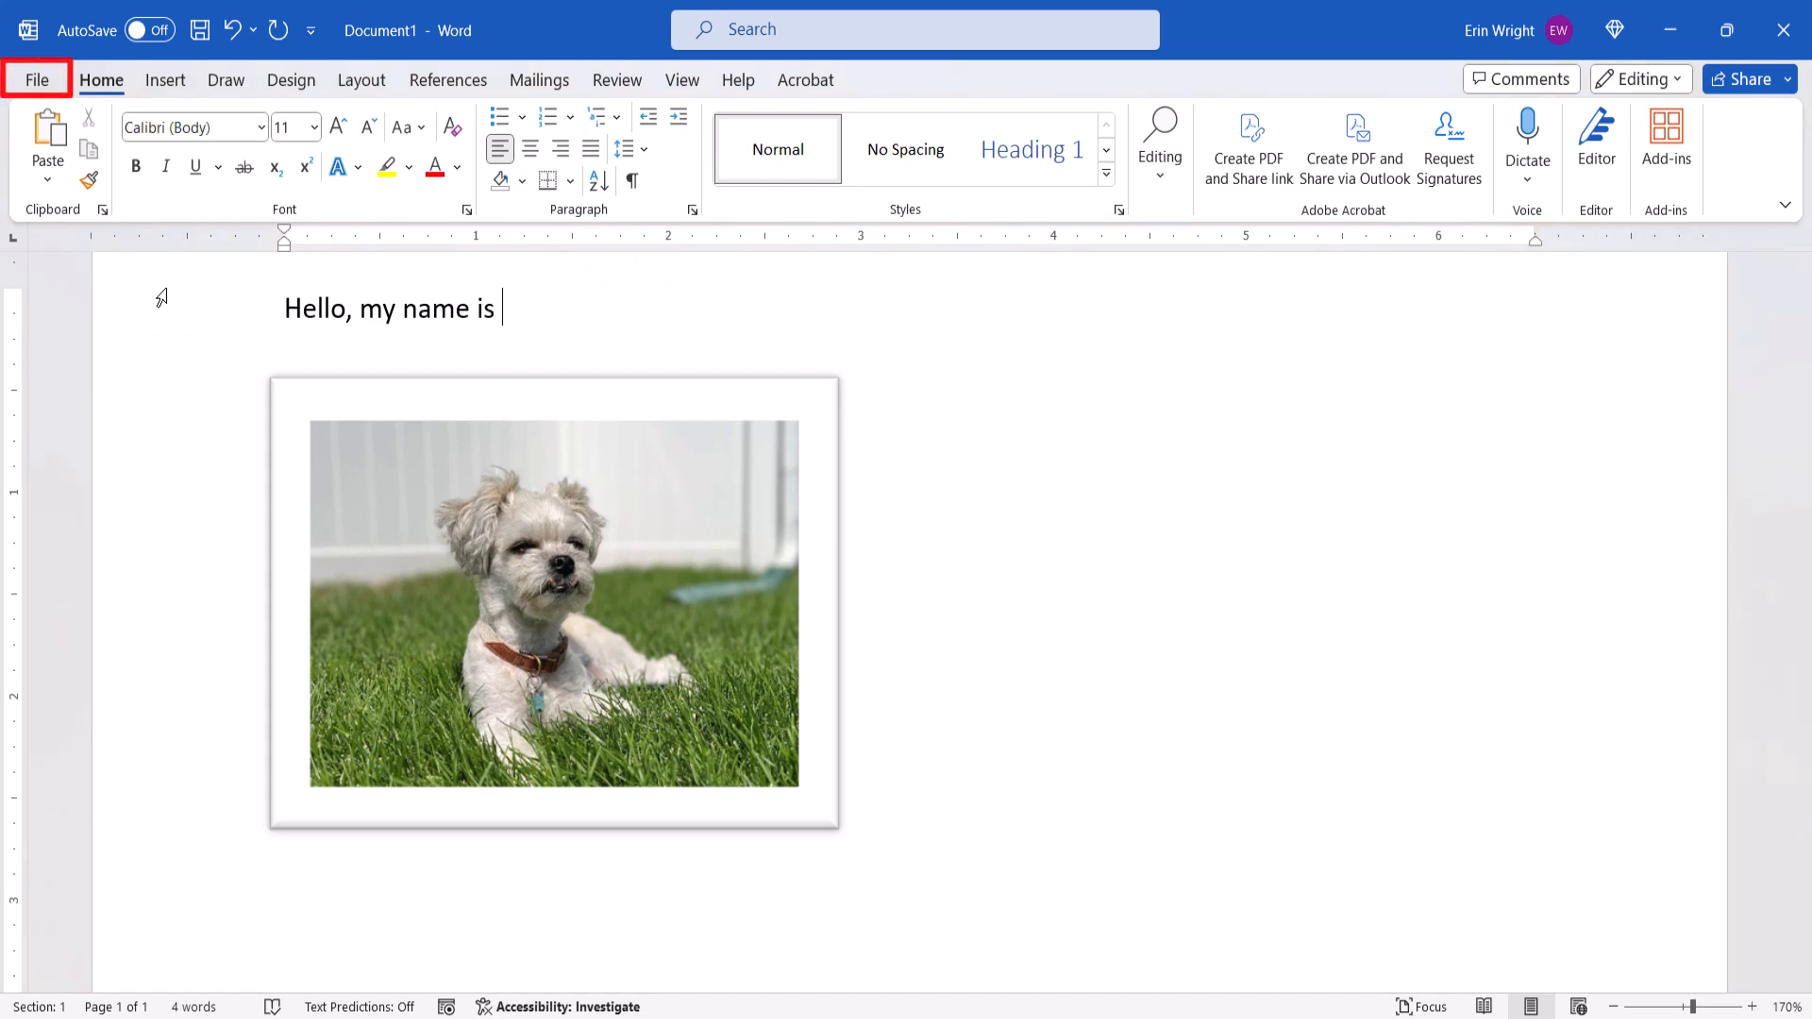
Reopen the AutoCorrect dialog through File, Options and Proofing
click(36, 79)
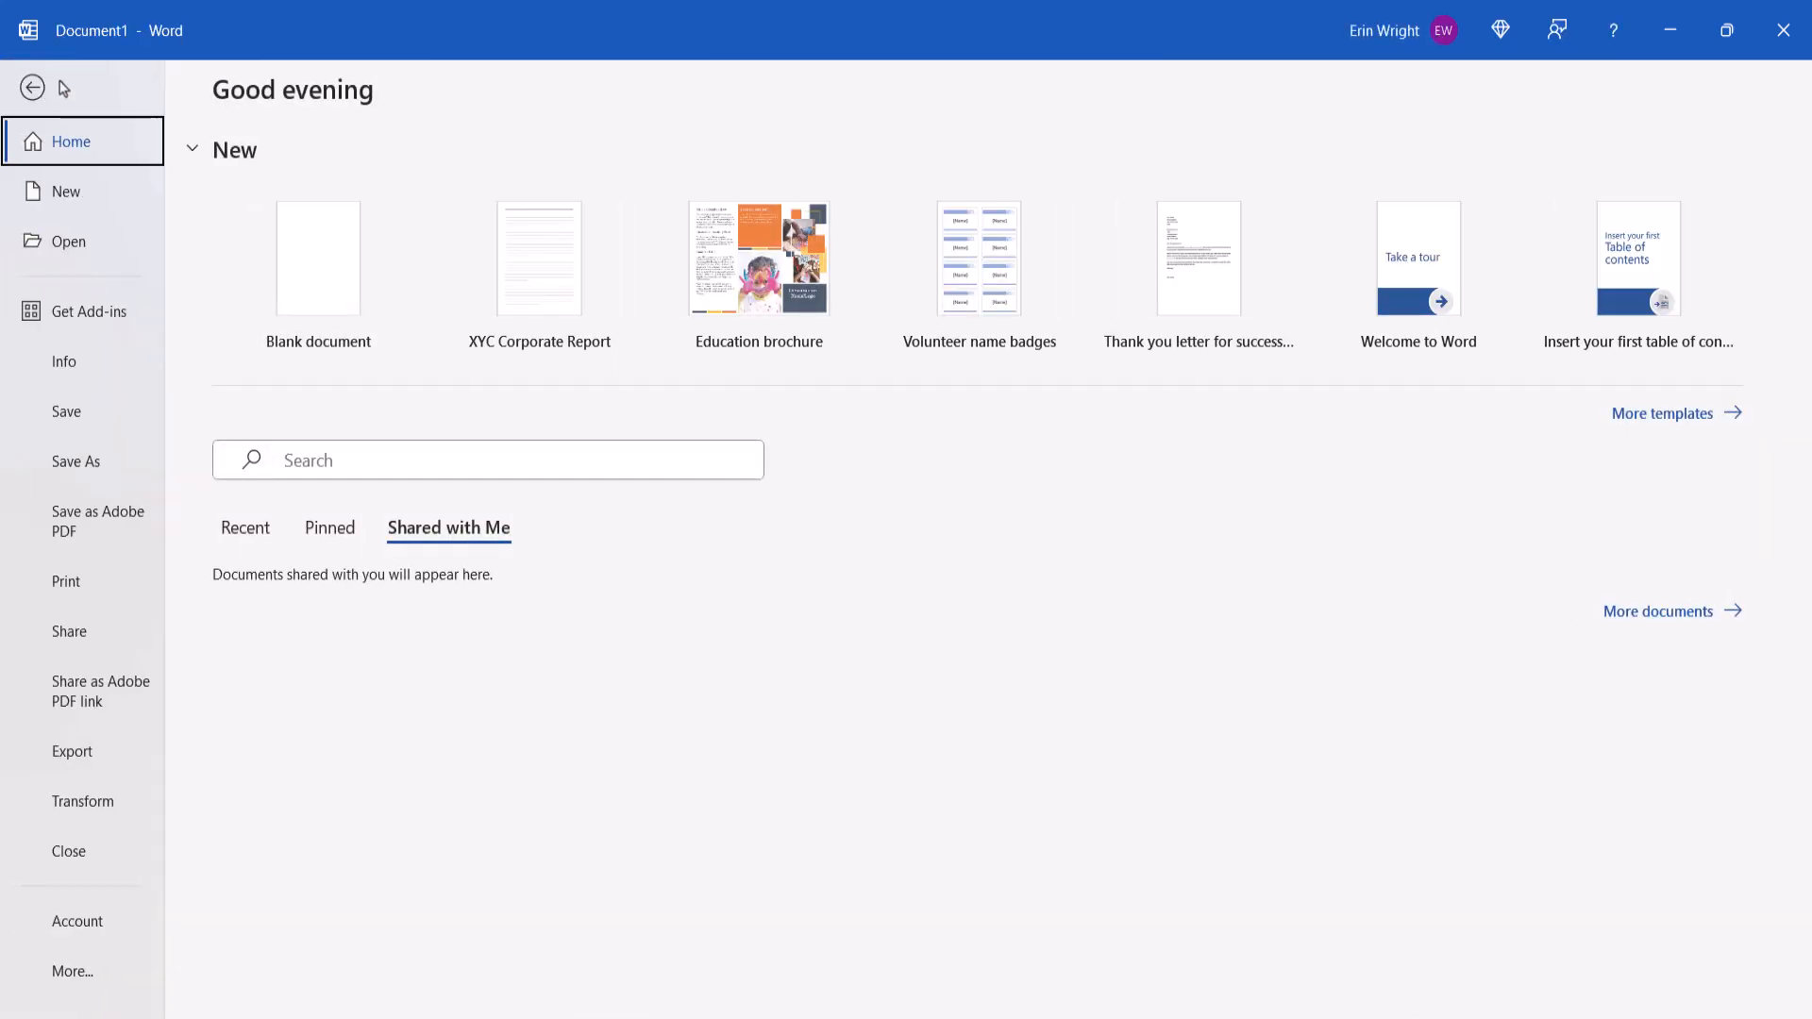
click(73, 971)
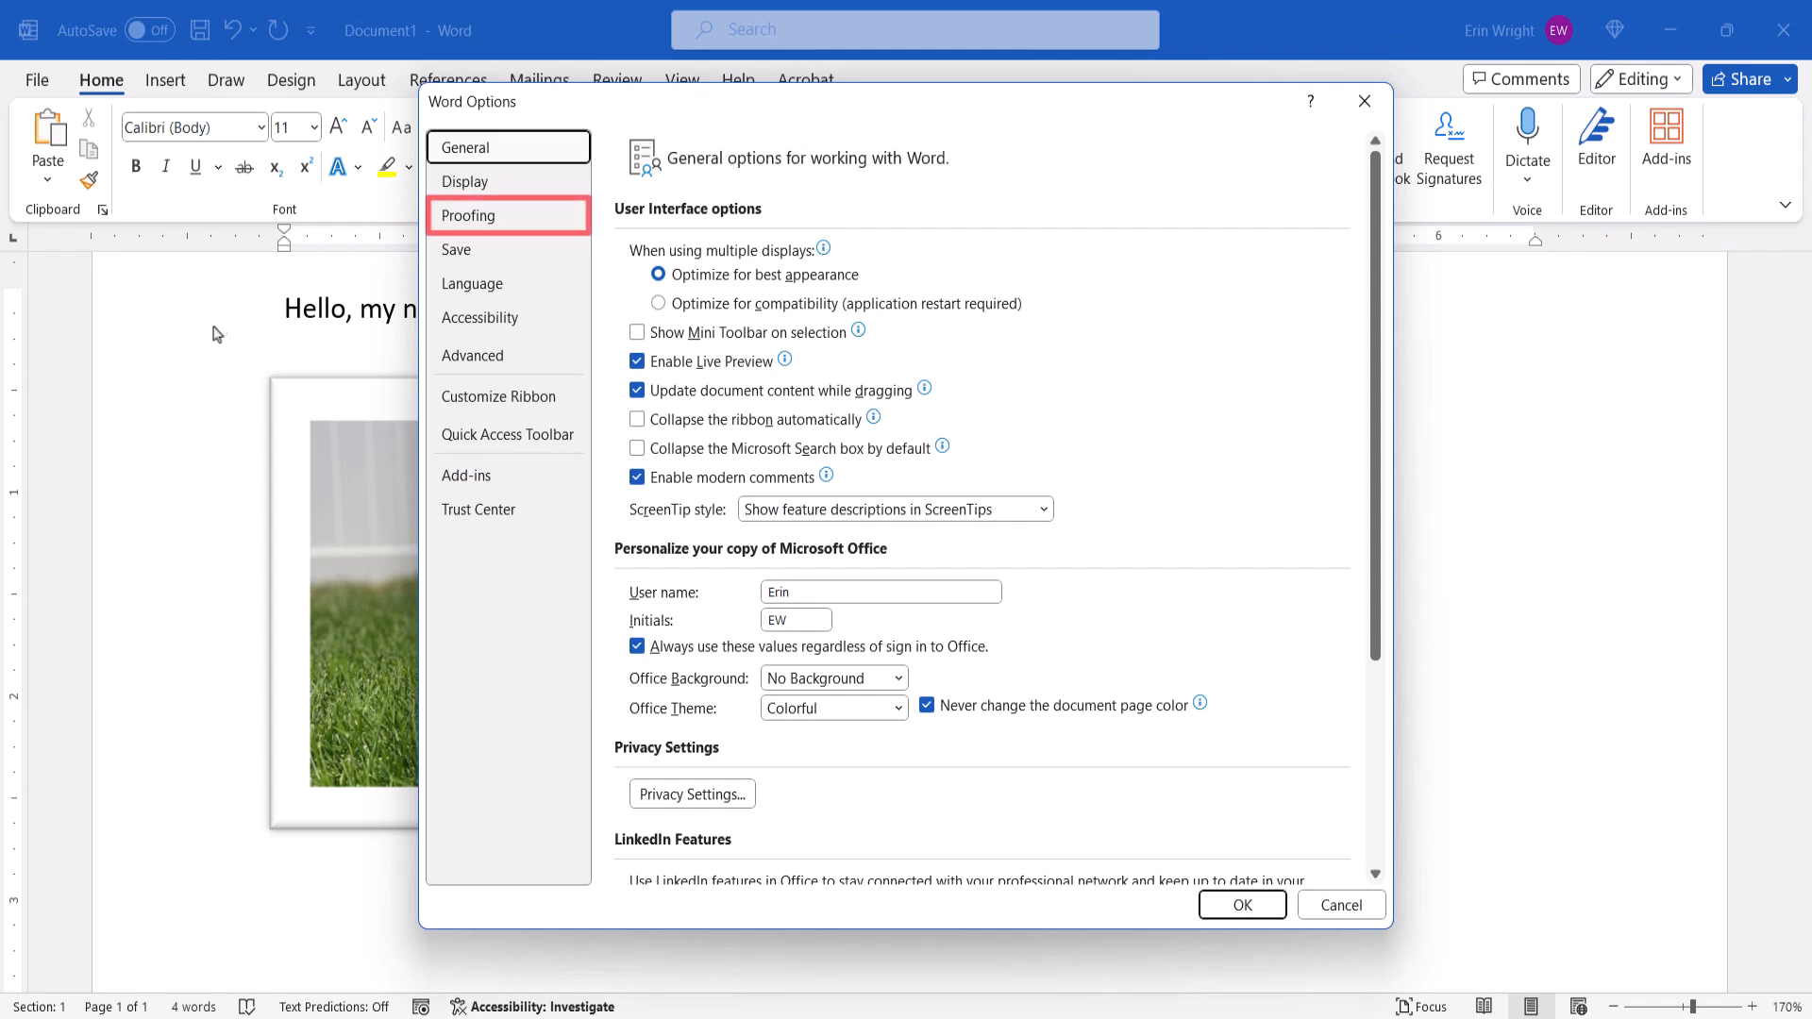
mouse_move(431, 248)
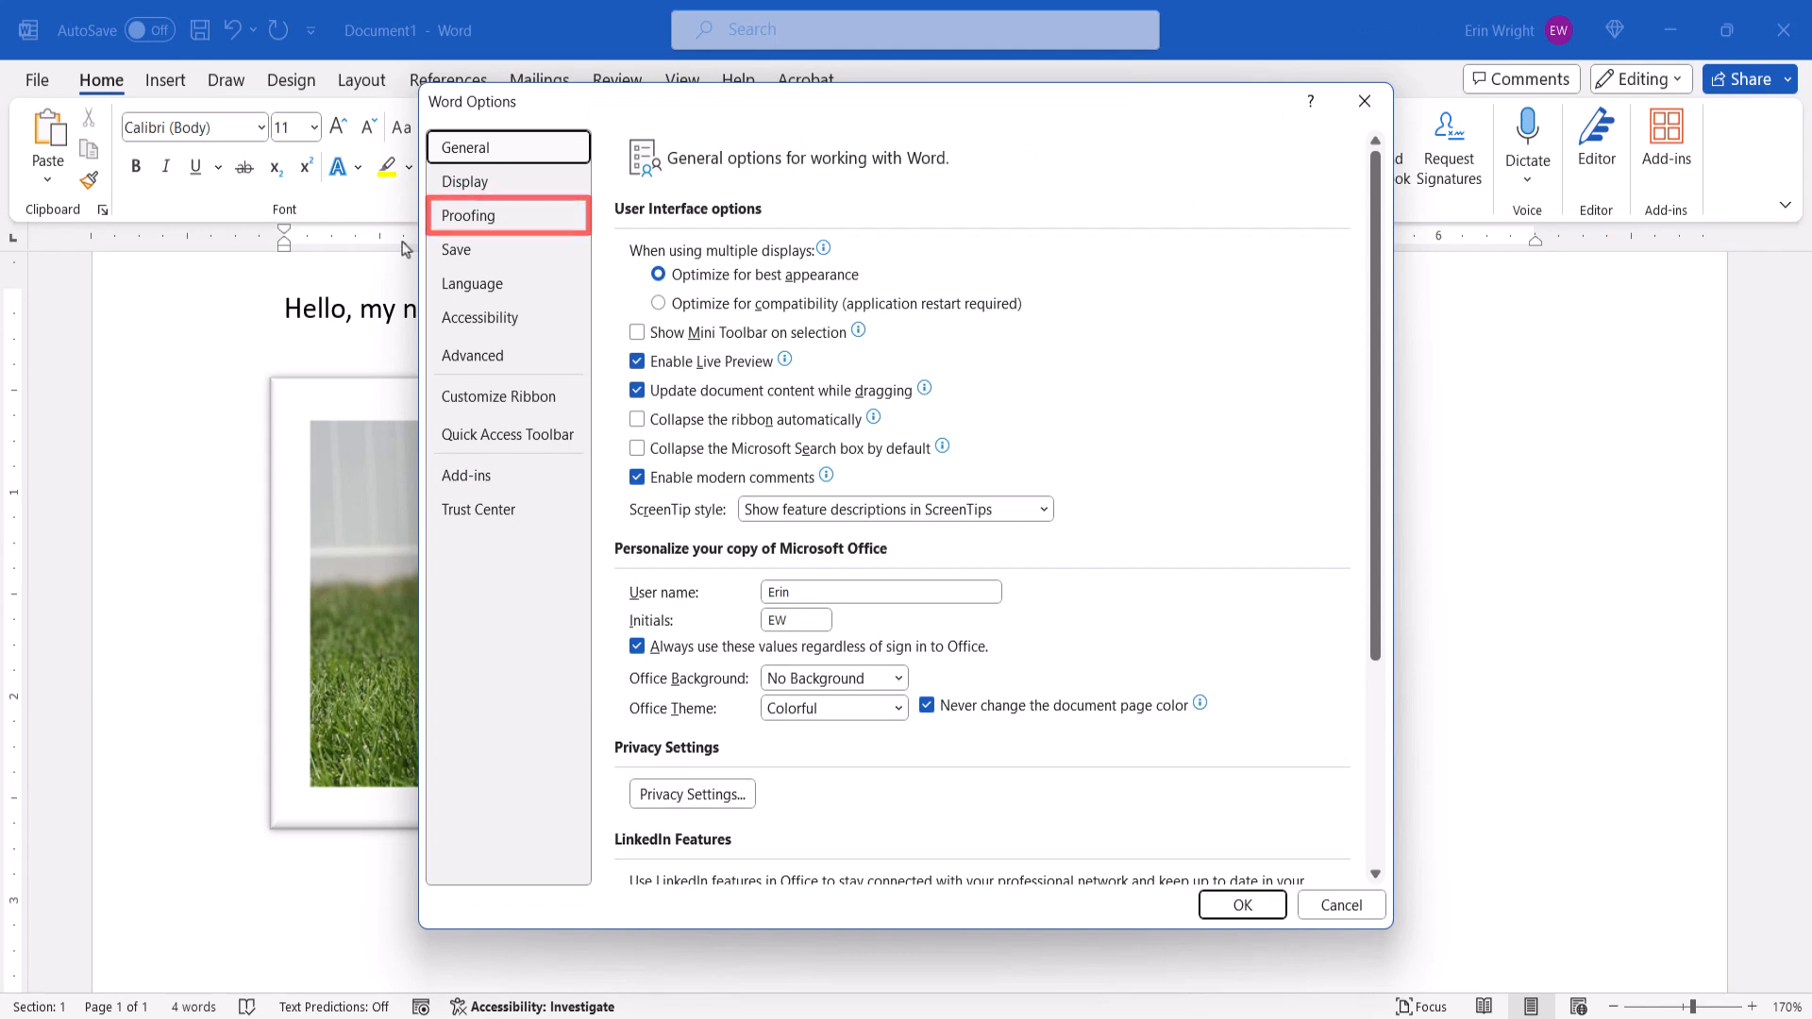
click(468, 215)
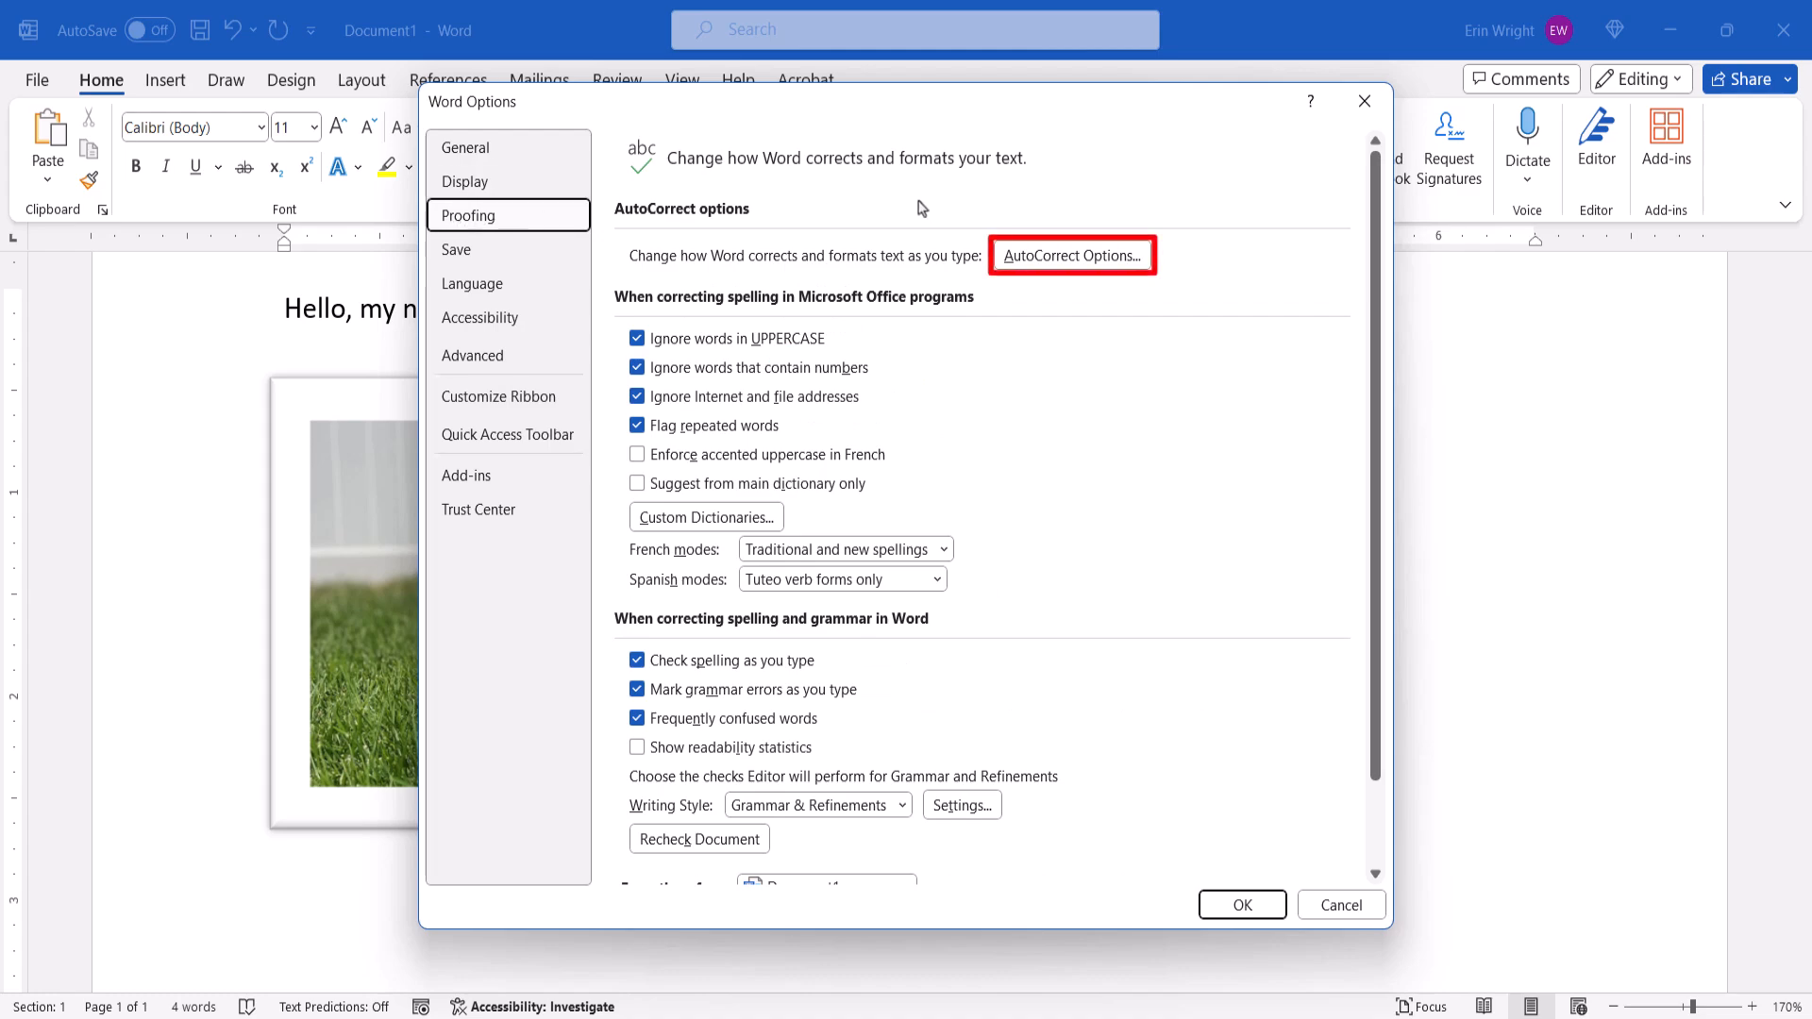
click(1072, 256)
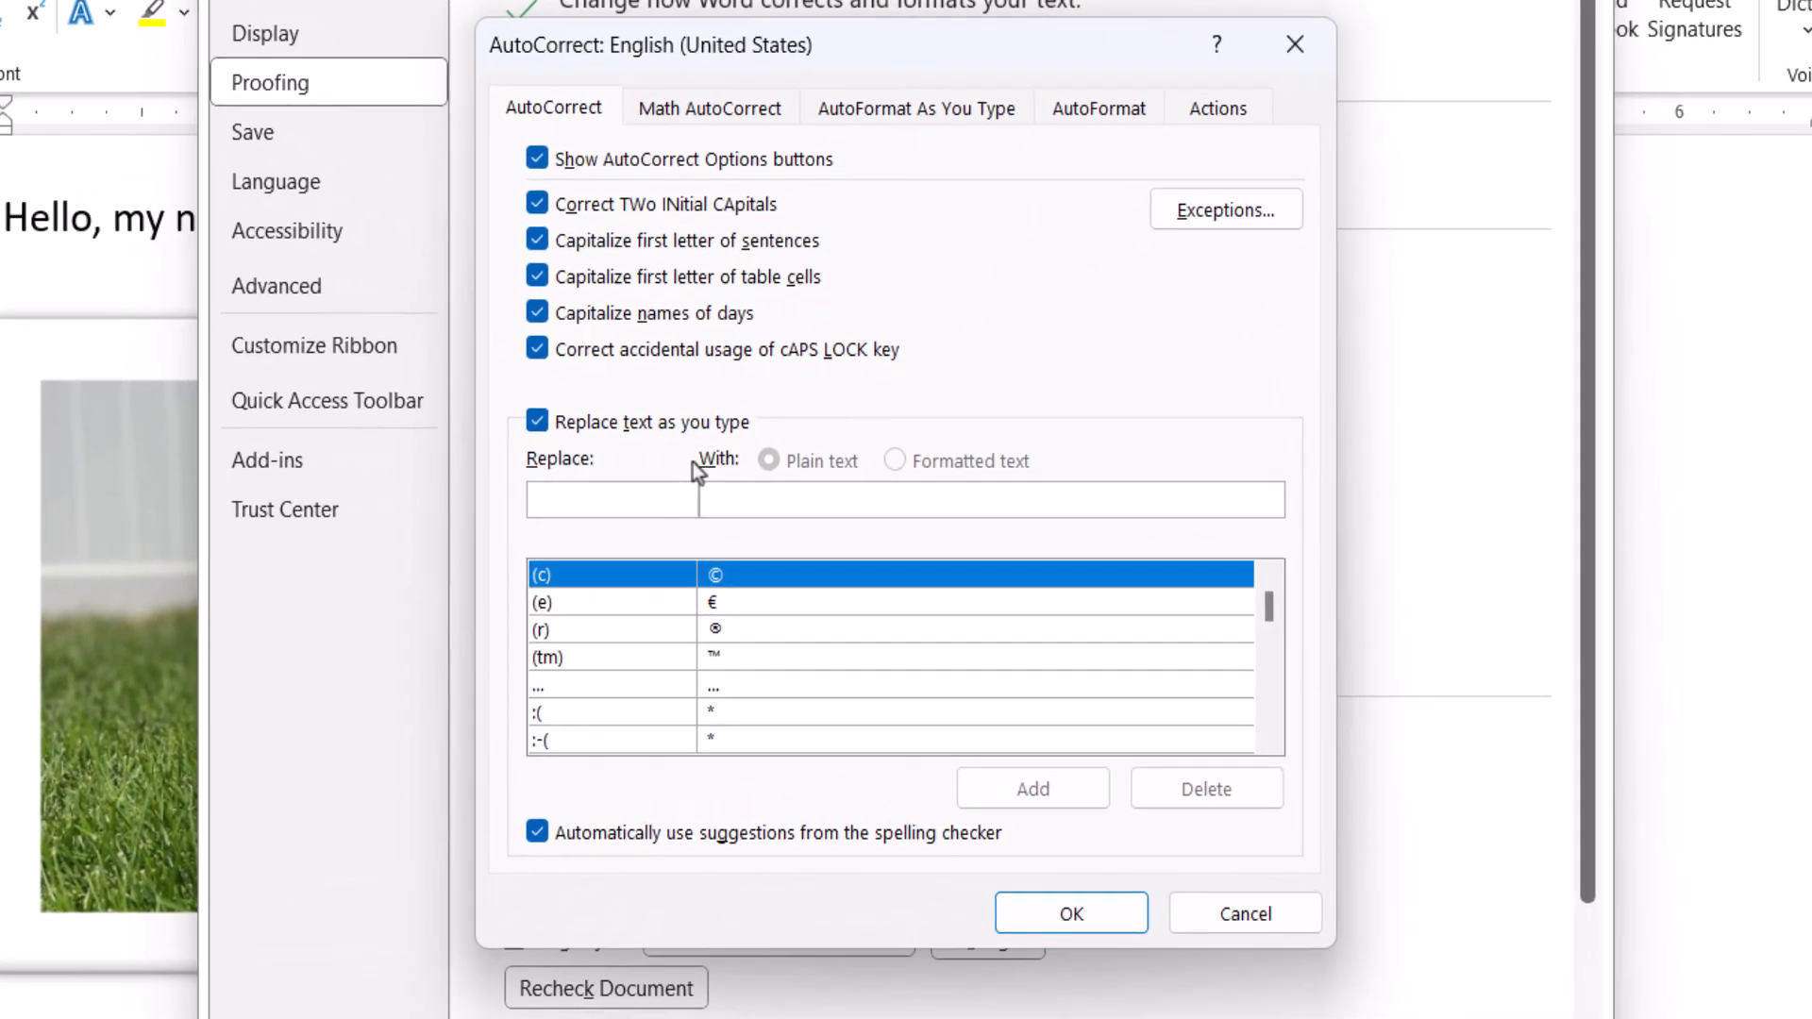
Look up 'Bart' in the AutoCorrect list, then close AutoCorrect and Word Options
text(Ba)
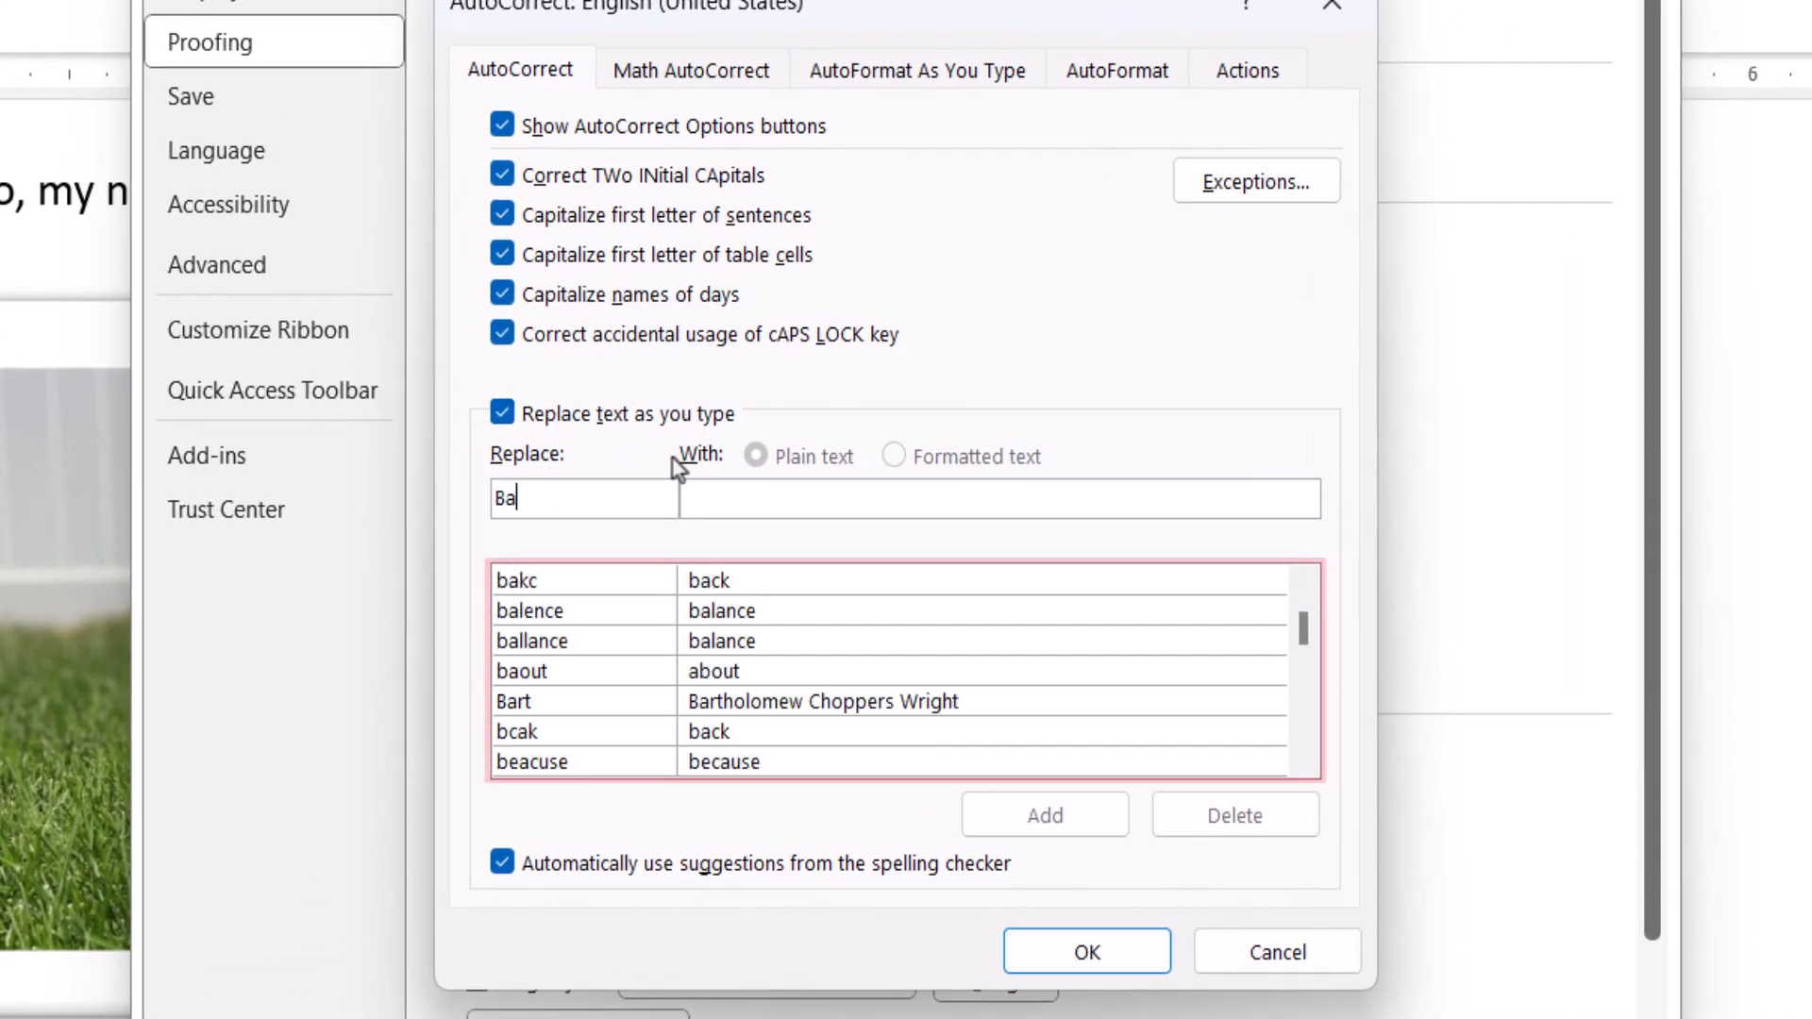
text(rt)
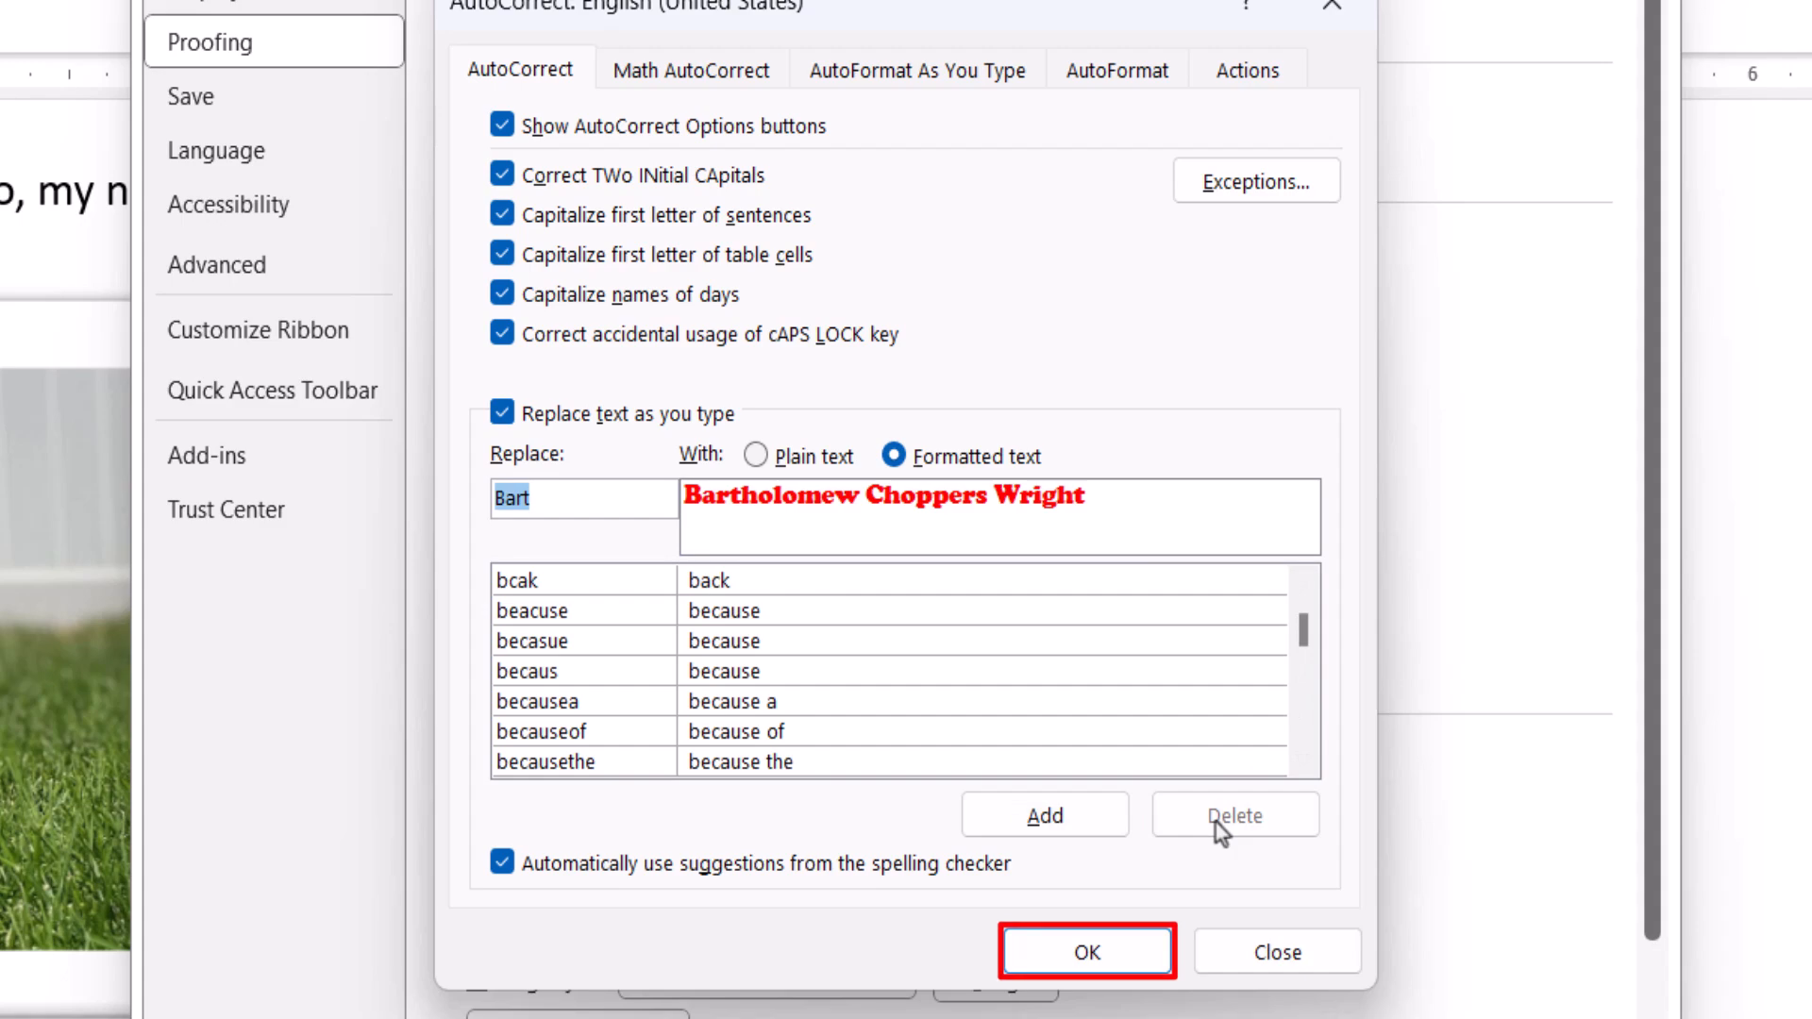
click(1087, 951)
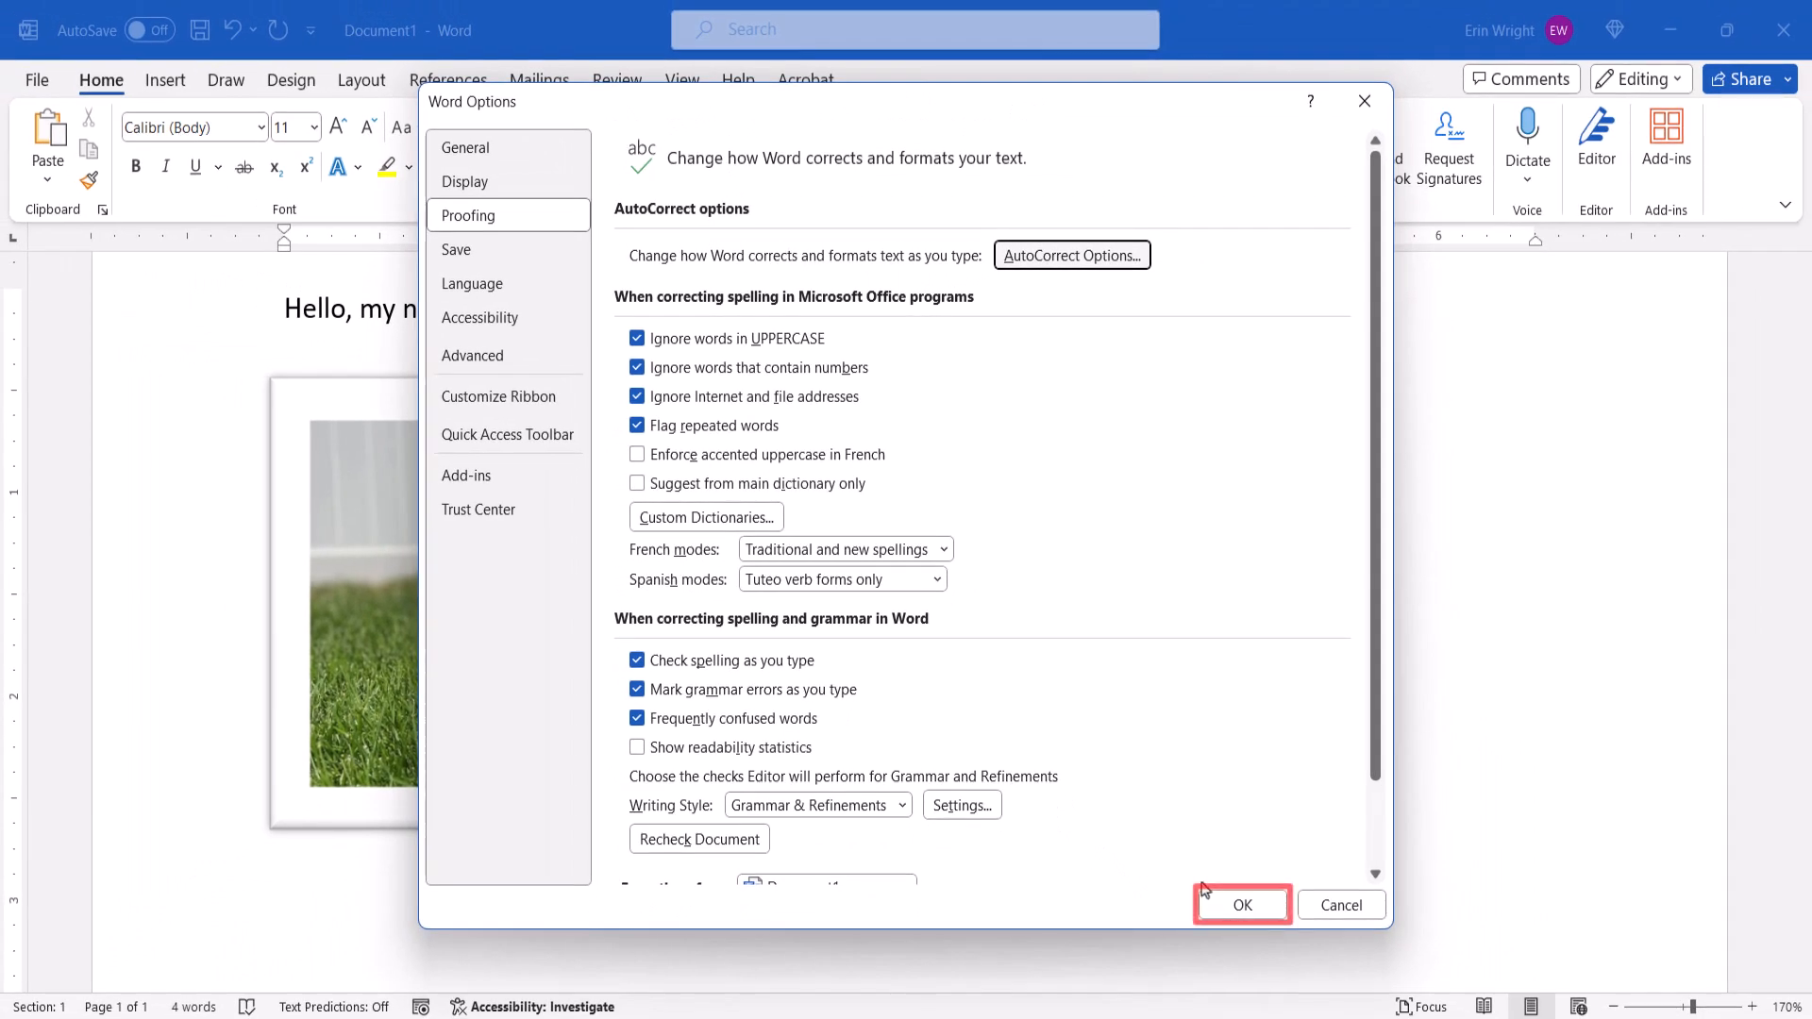
mouse_move(1220, 910)
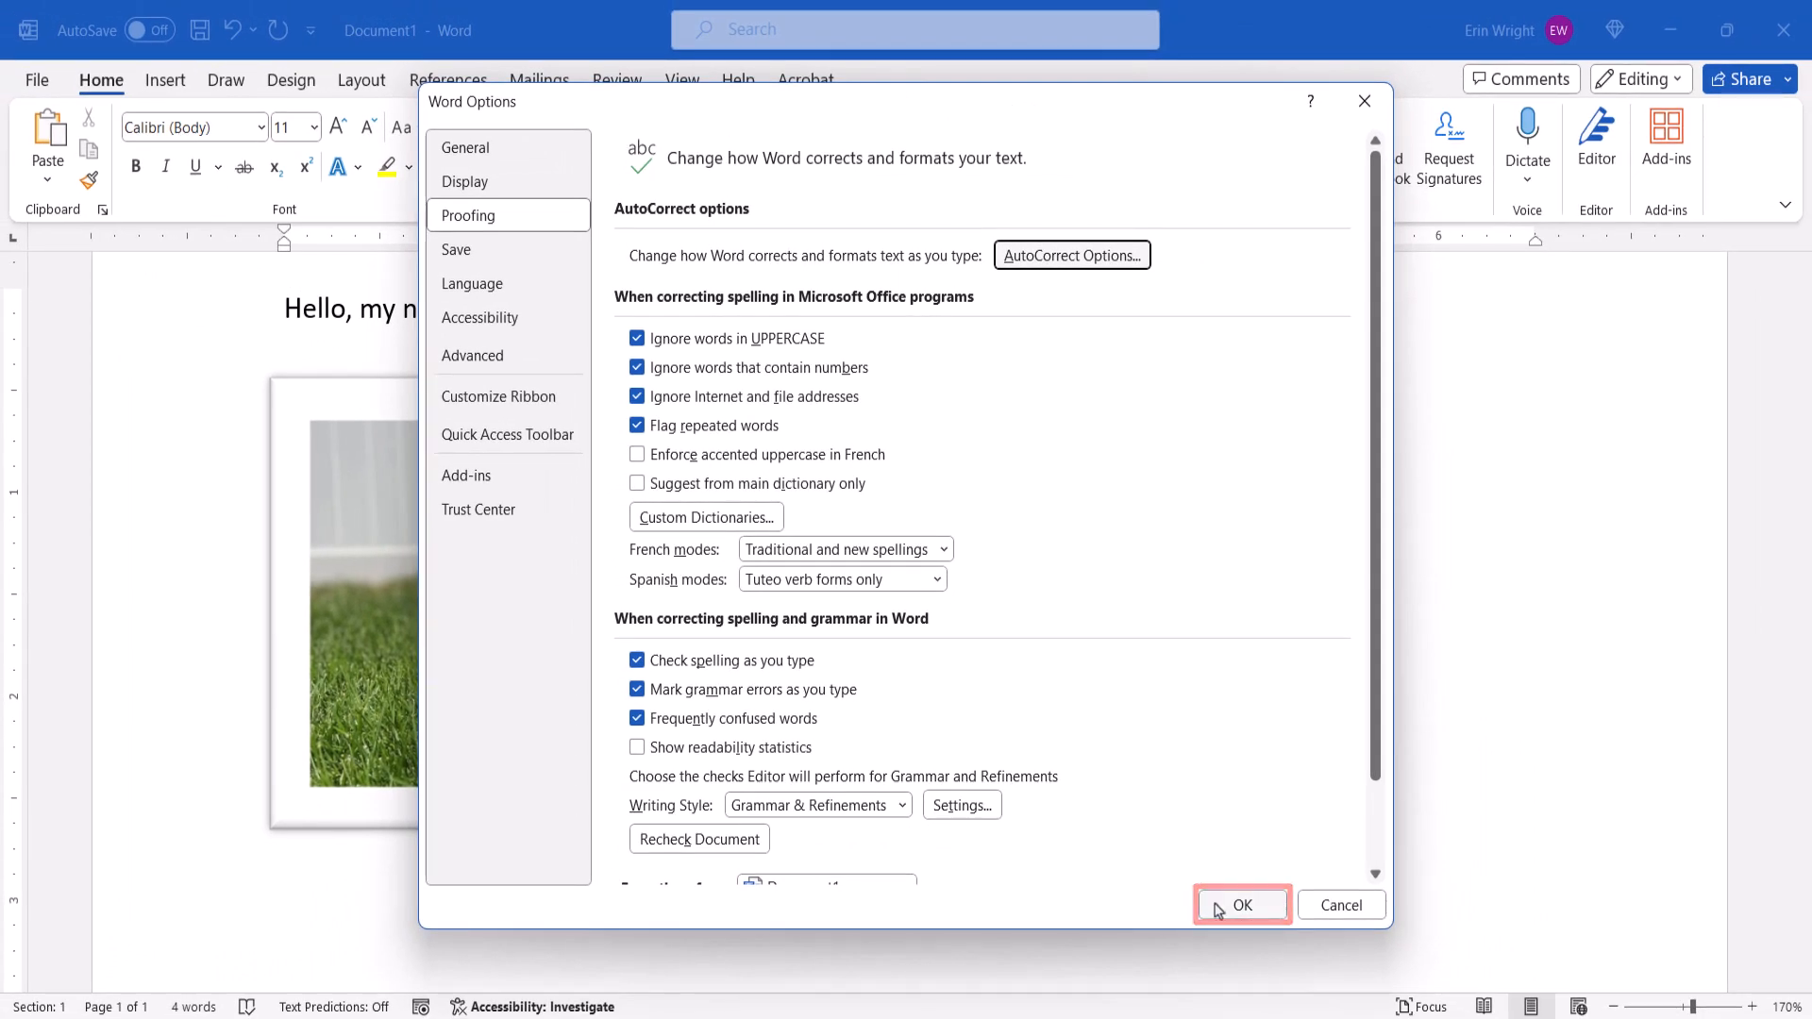
click(1242, 905)
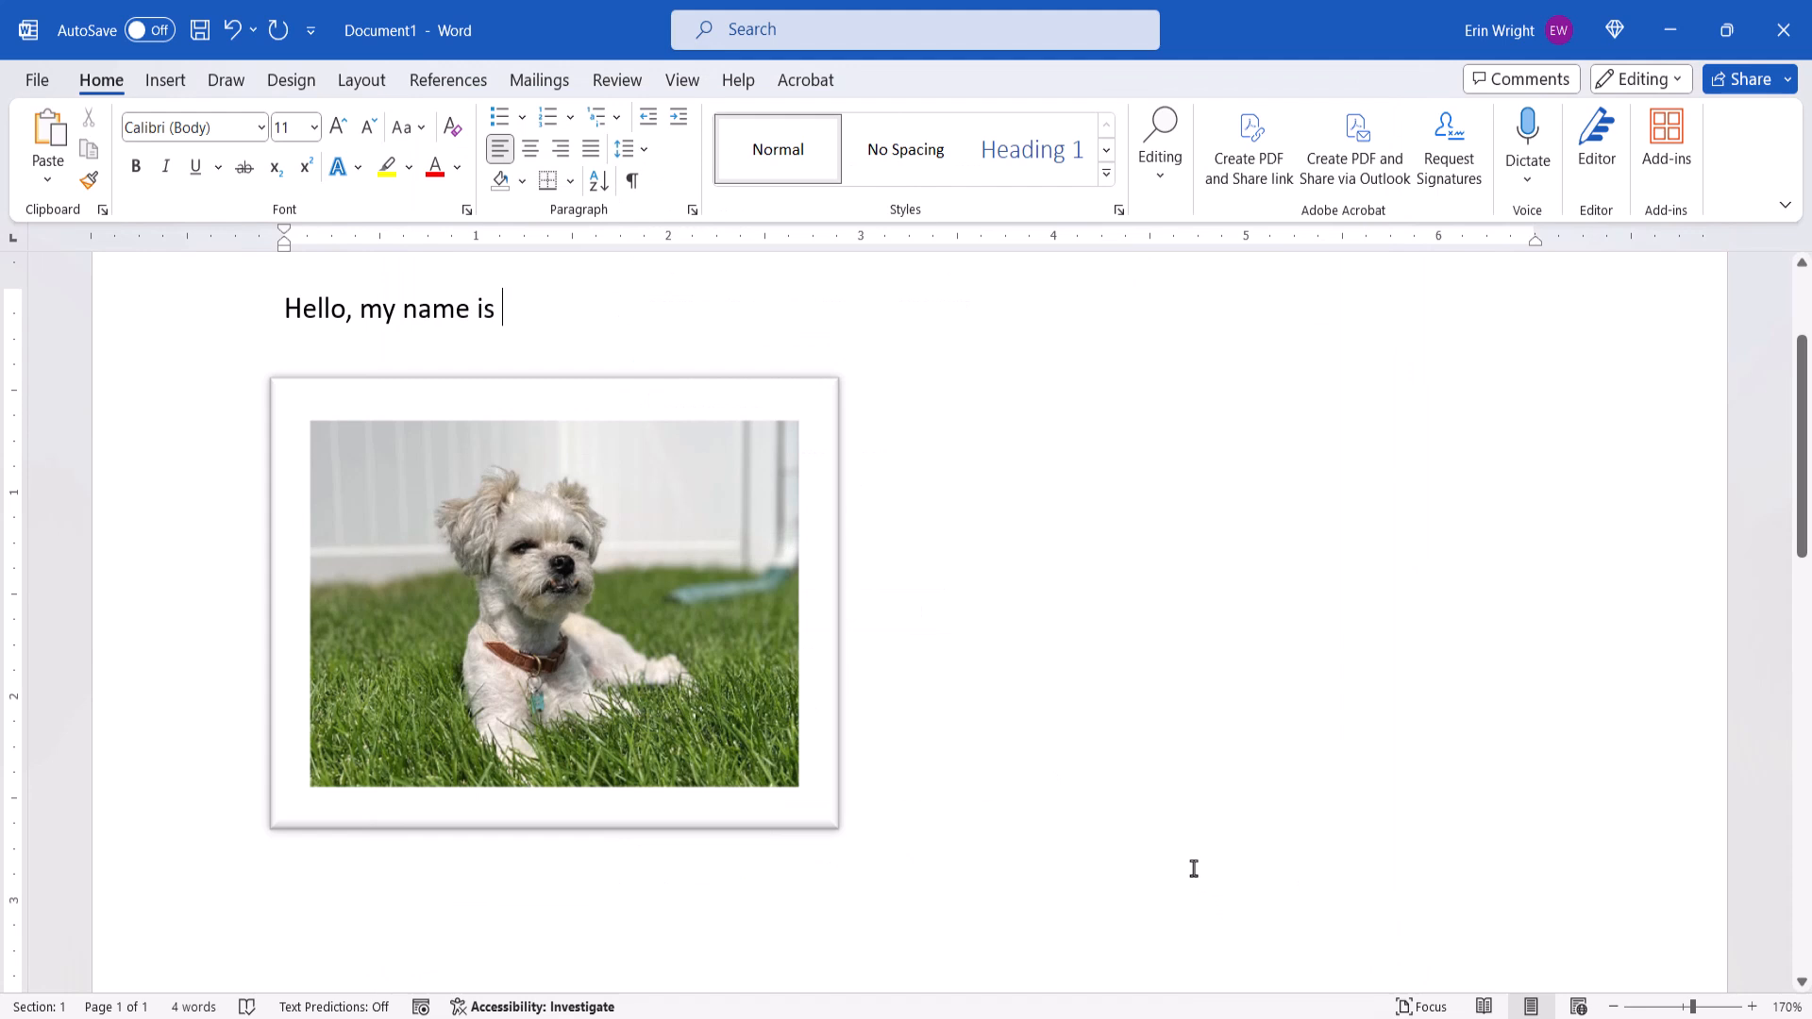
text(Bart.)
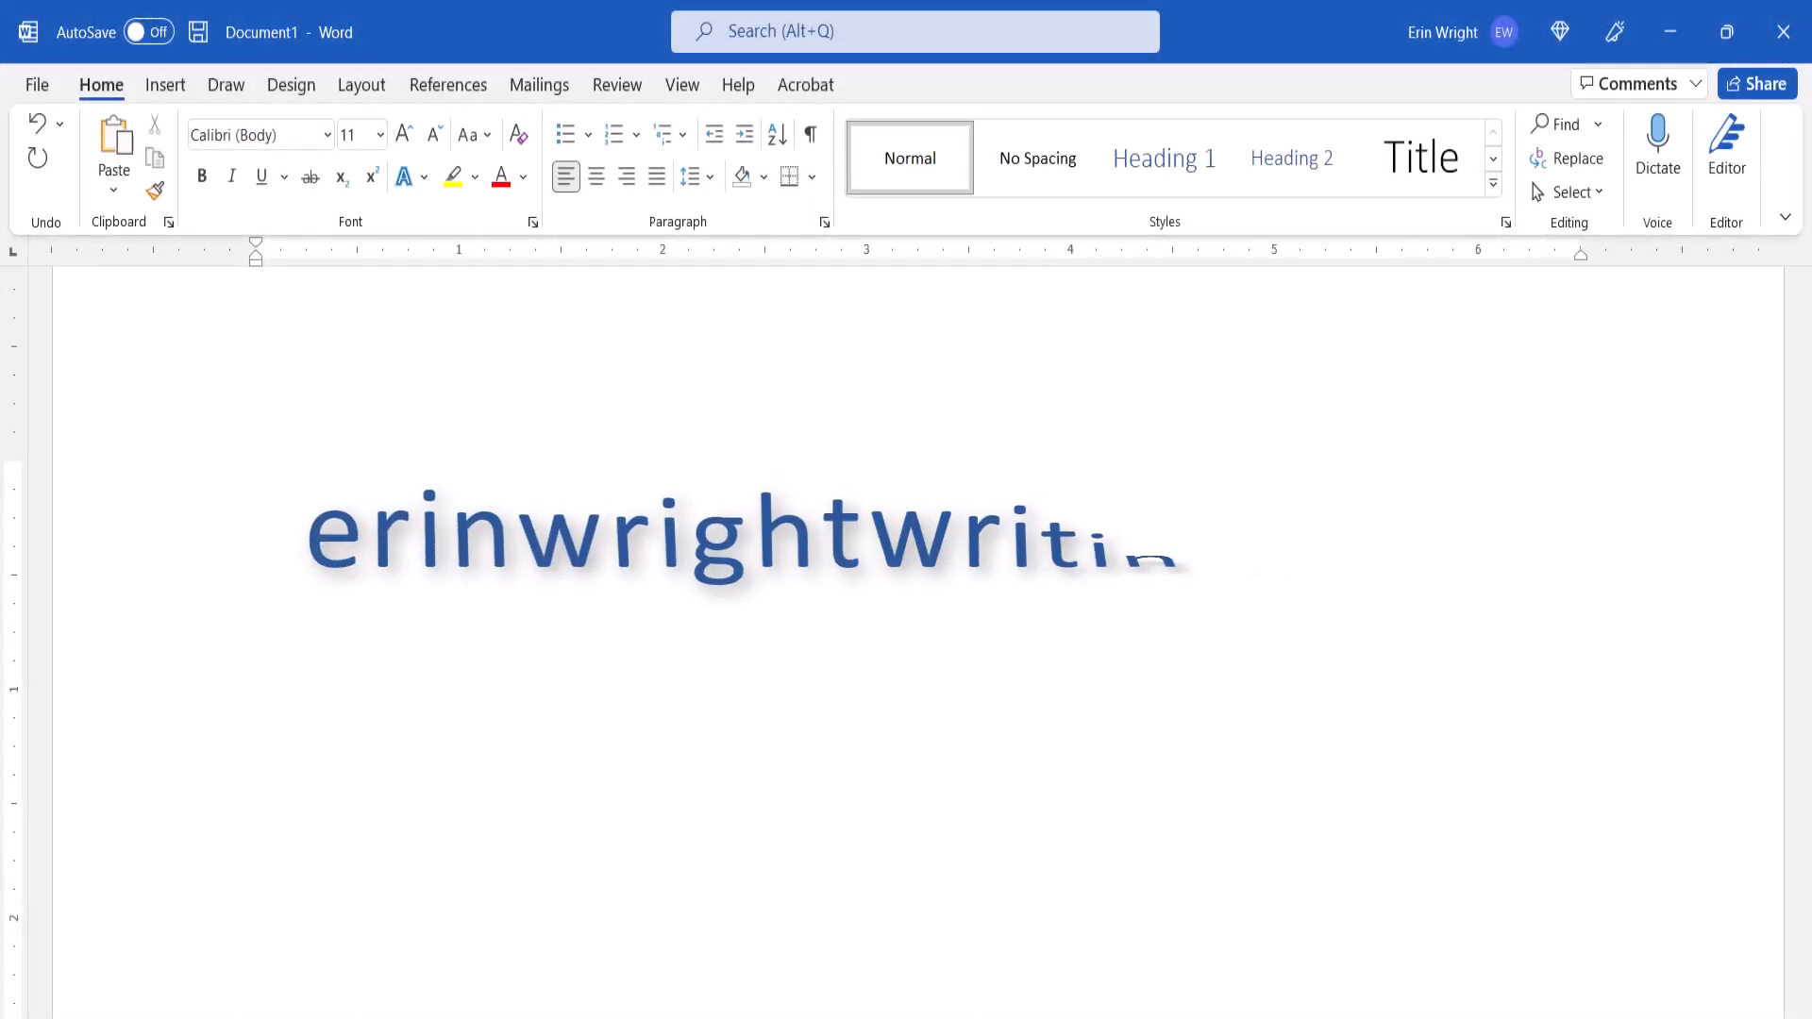
text(ng.com)
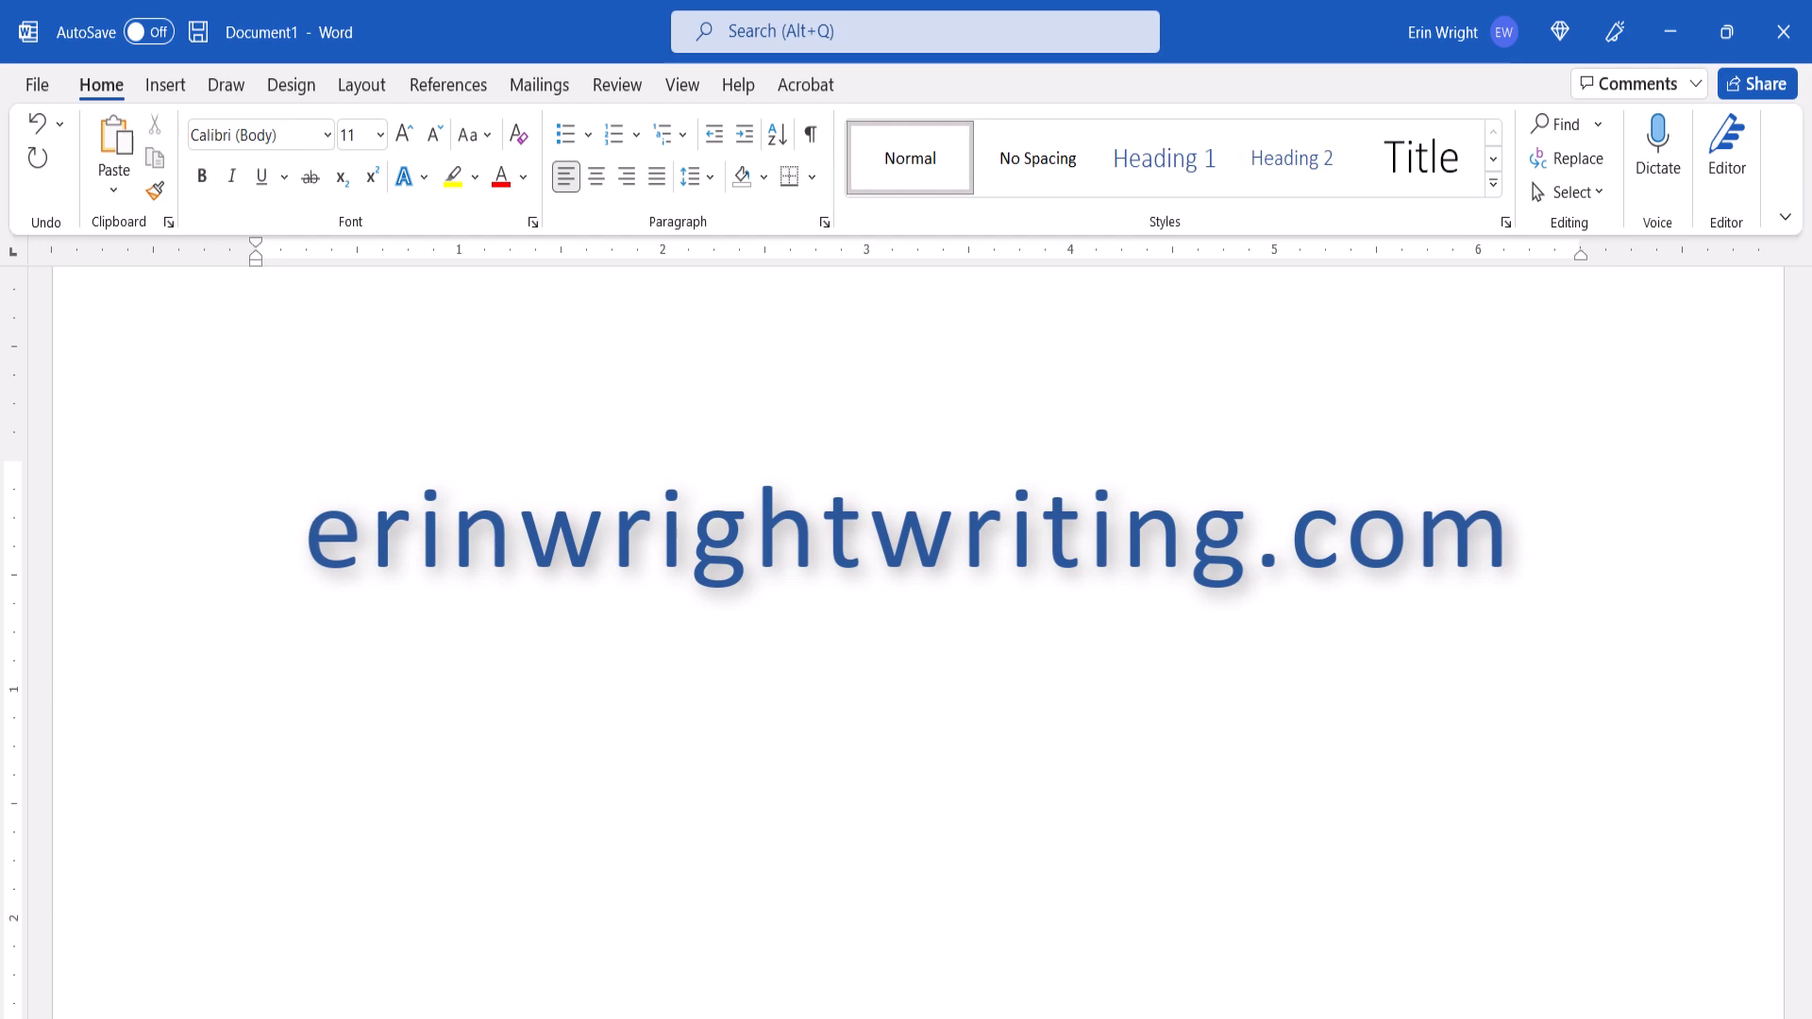